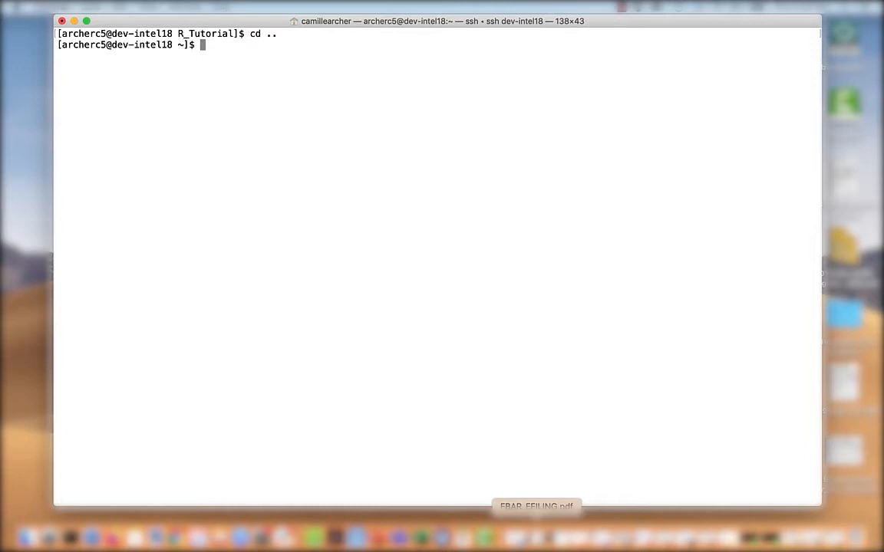
Change into R_Tutorial via Tab completion and list its three files with ls -l, then start a nano command for submit_kMeans.sbatch
{"action": "type", "text": "cd"}
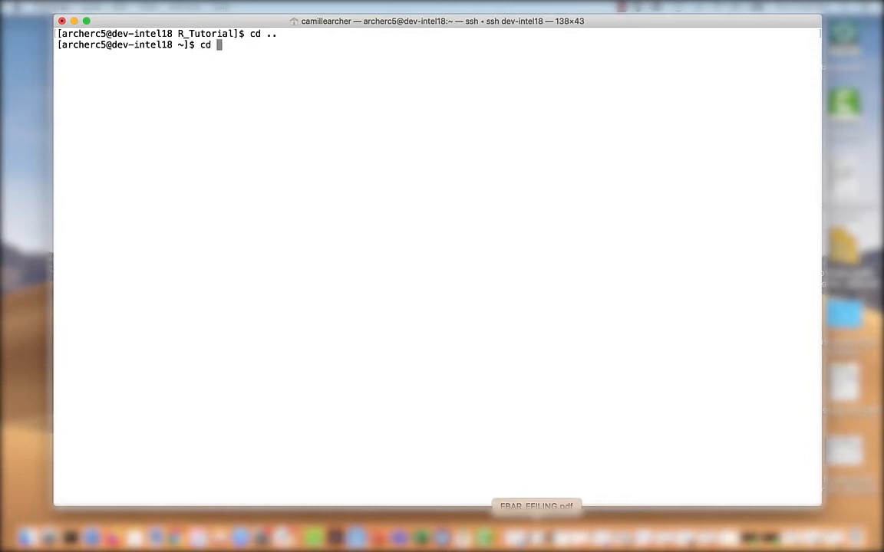
{"action": "type", "text": "R_"}
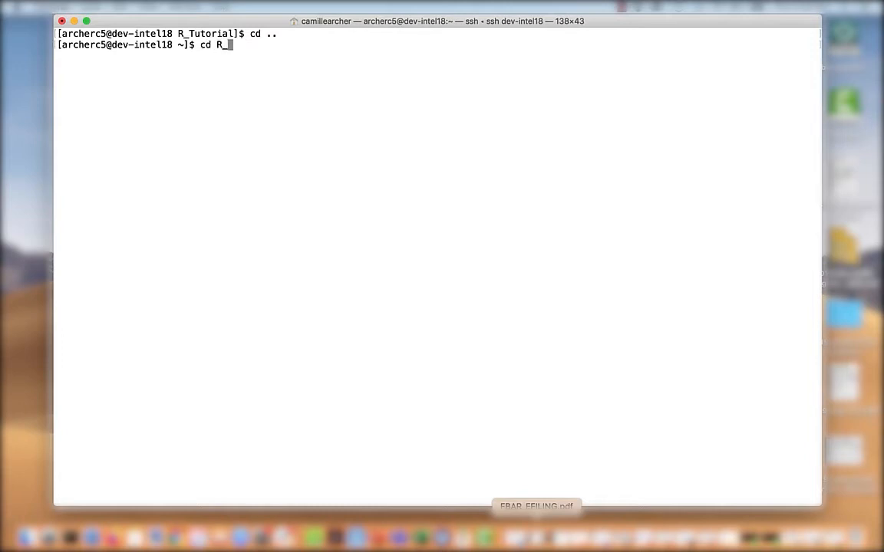
{"action": "key", "text": "Tab"}
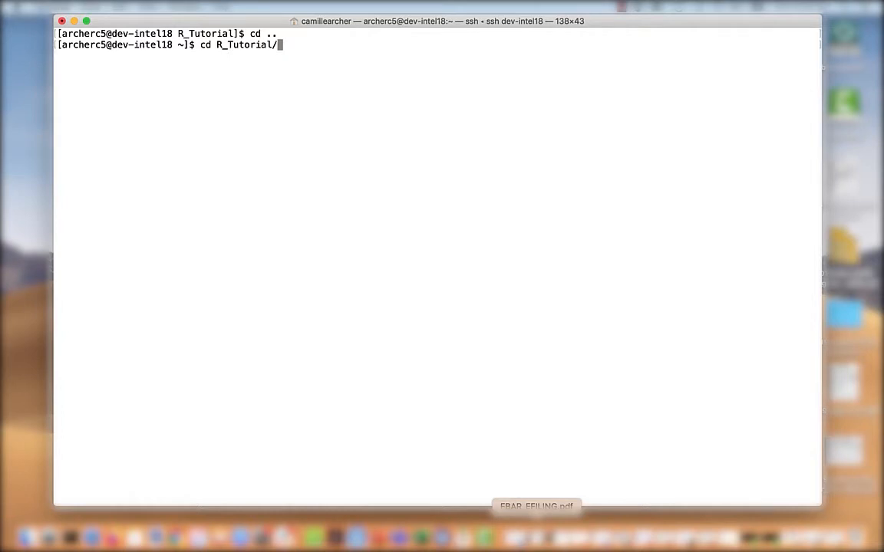
{"action": "type", "text": "ls"}
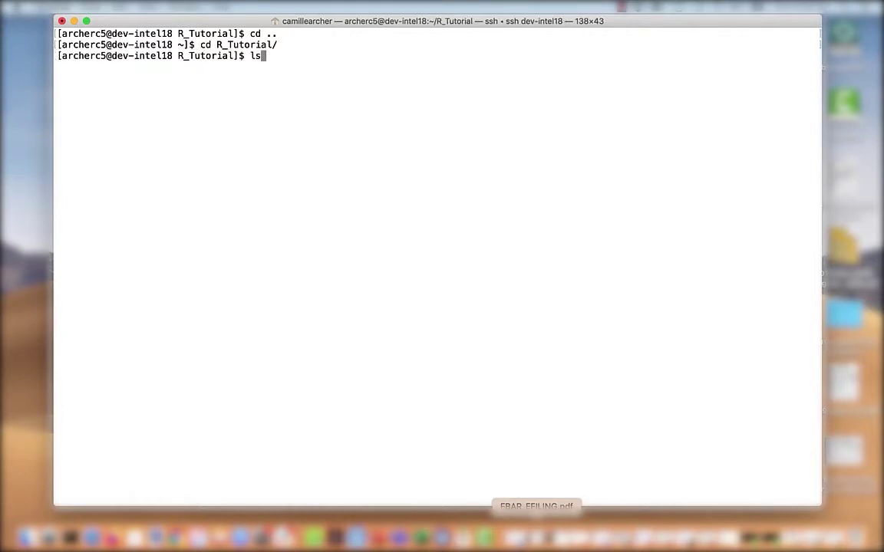
{"action": "type", "text": "-l"}
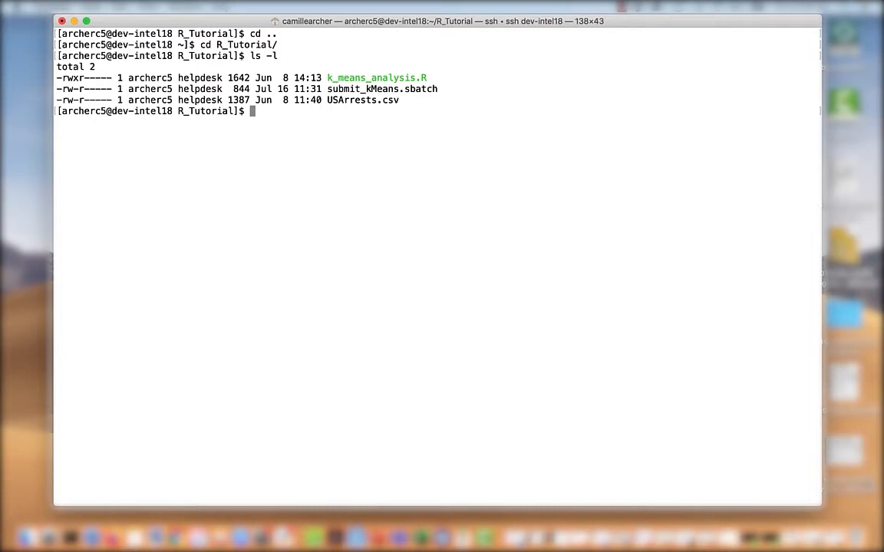
{"action": "type", "text": "nano submit_kMeans.sbatch"}
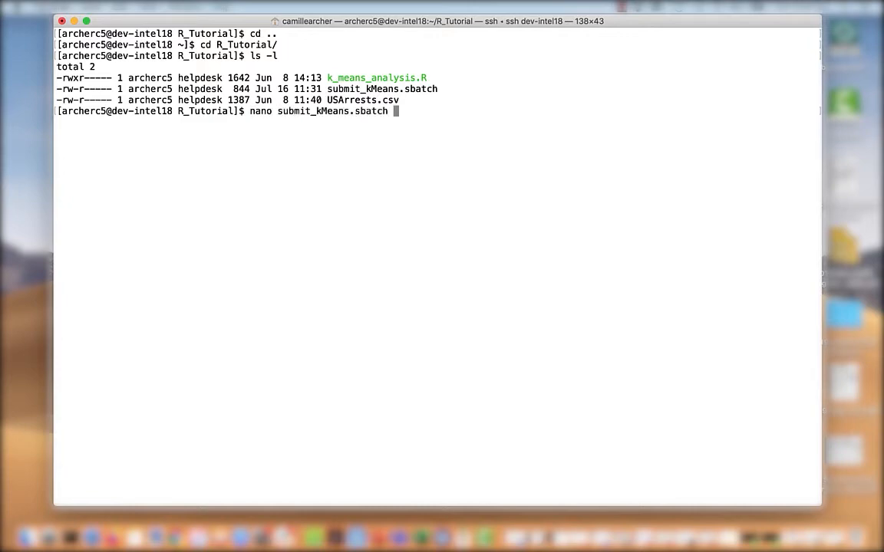
Run nano submit_kMeans.sbatch and highlight the block of SBATCH directive lines in the script
{"action": "key", "text": "Return"}
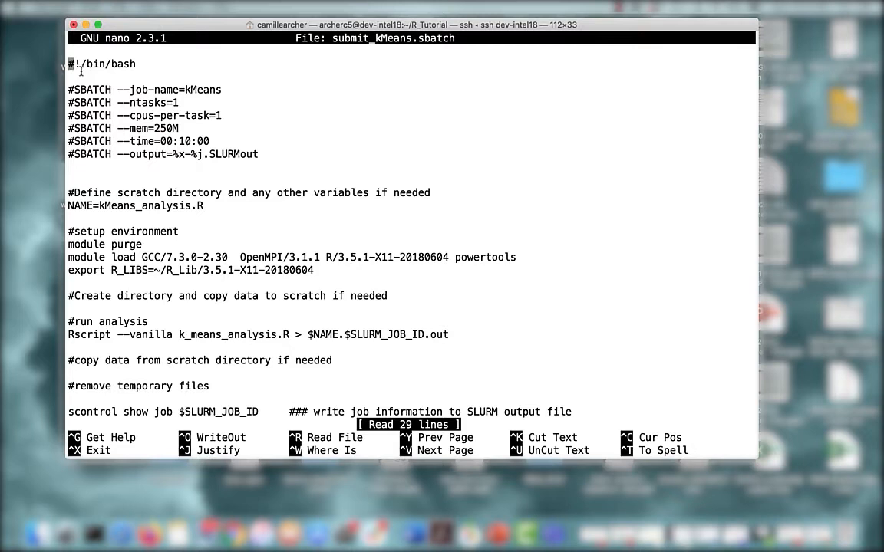
{"action": "mouse_move", "coordinate": [228, 59]}
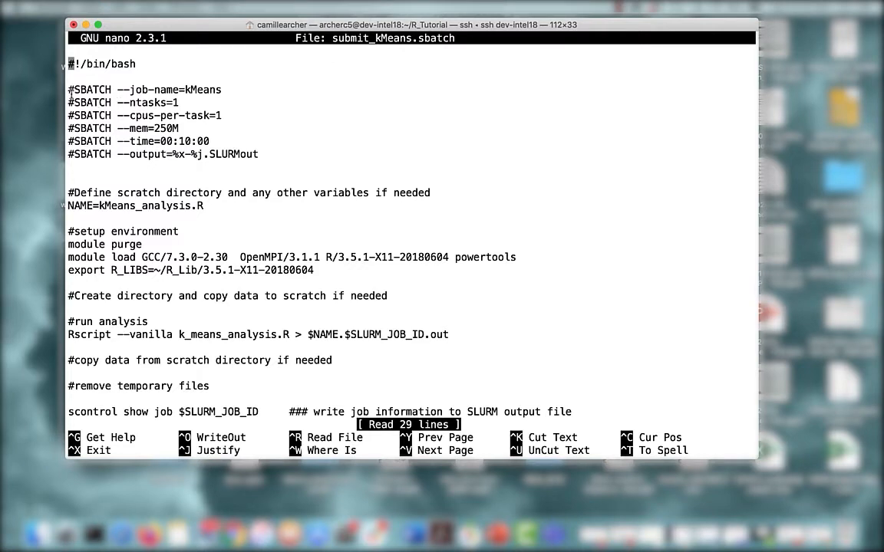
{"action": "left_click_drag", "start_coordinate": [68, 89], "coordinate": [267, 153]}
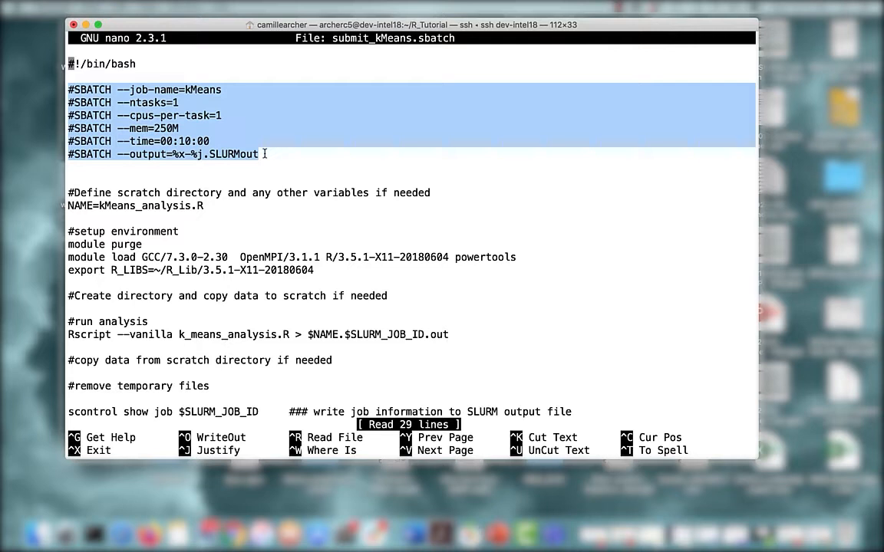
{"action": "left_click", "coordinate": [289, 153]}
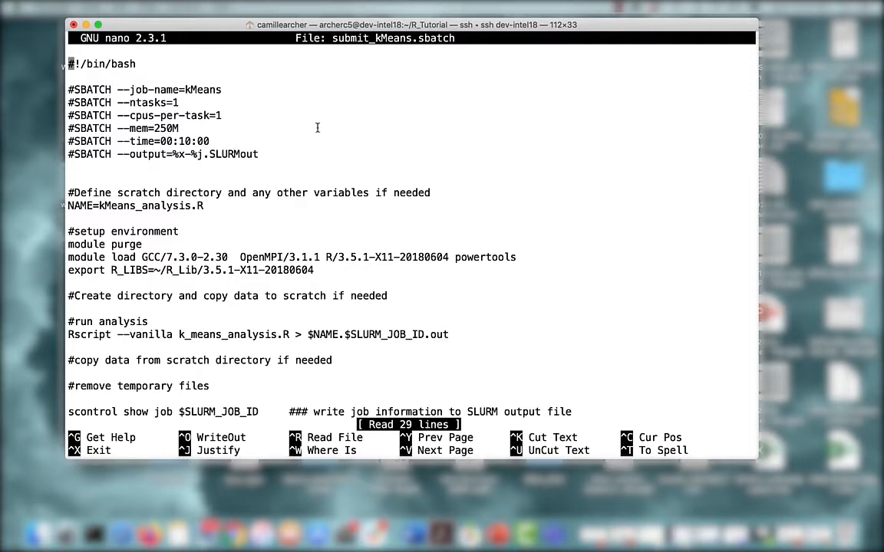
{"action": "mouse_move", "coordinate": [350, 133]}
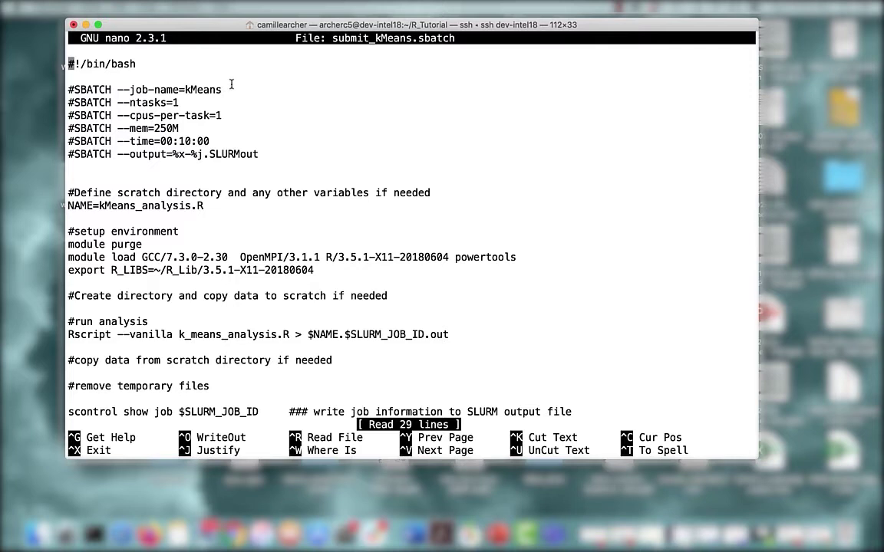
{"action": "mouse_move", "coordinate": [230, 89]}
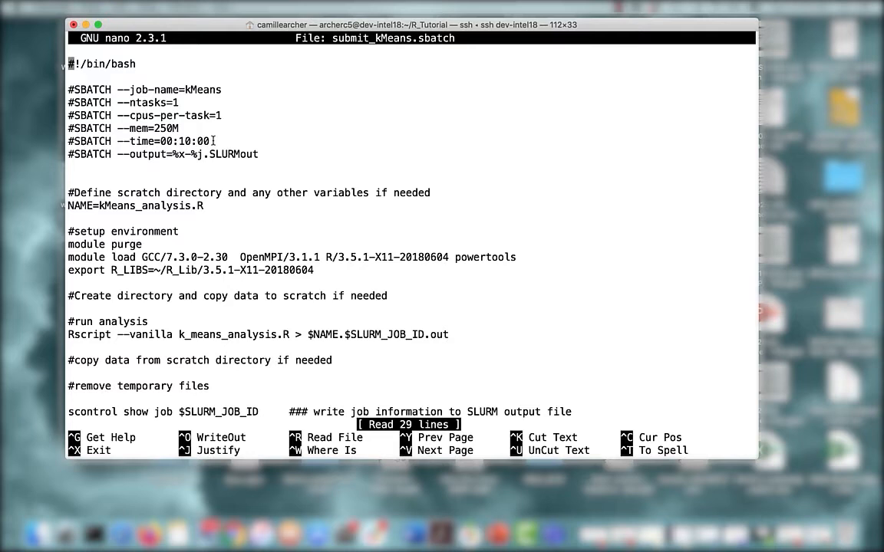
{"action": "mouse_move", "coordinate": [174, 165]}
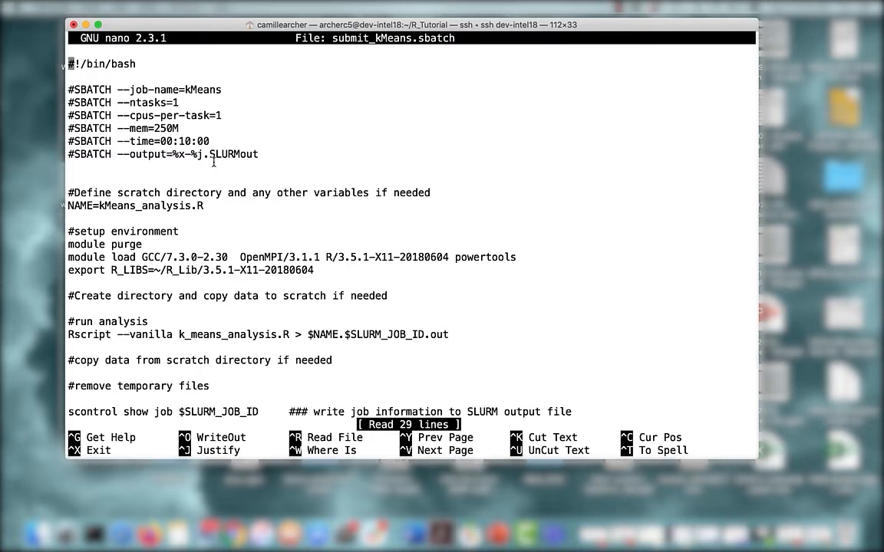
{"action": "mouse_move", "coordinate": [199, 157]}
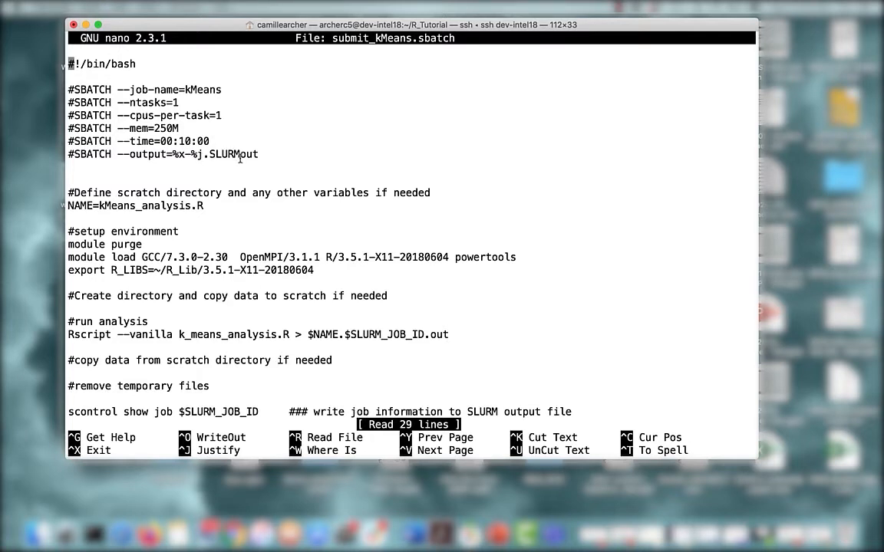
{"action": "mouse_move", "coordinate": [264, 221]}
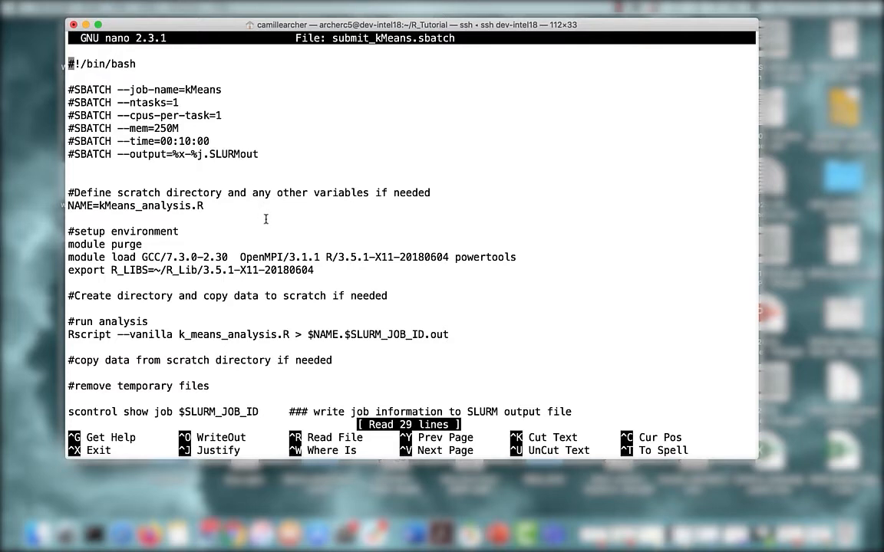
{"action": "mouse_move", "coordinate": [117, 193]}
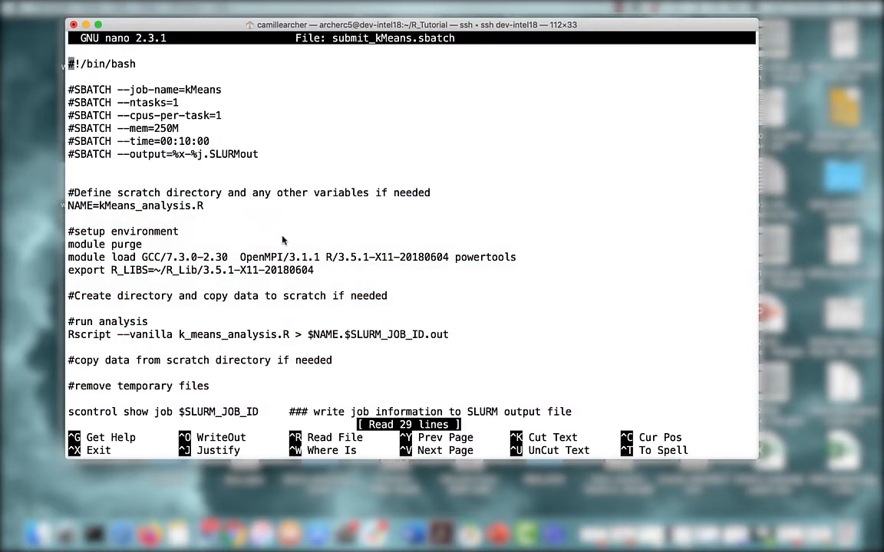
{"action": "mouse_move", "coordinate": [230, 211]}
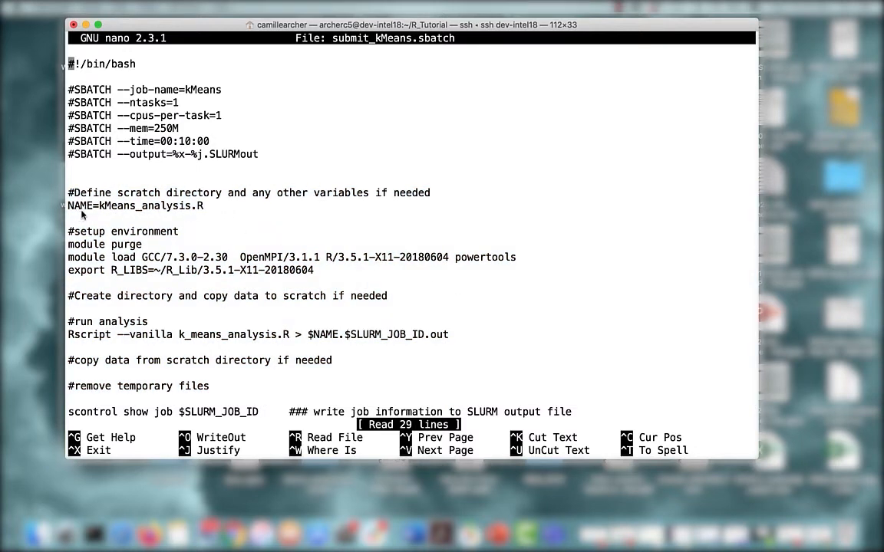
{"action": "mouse_move", "coordinate": [102, 212]}
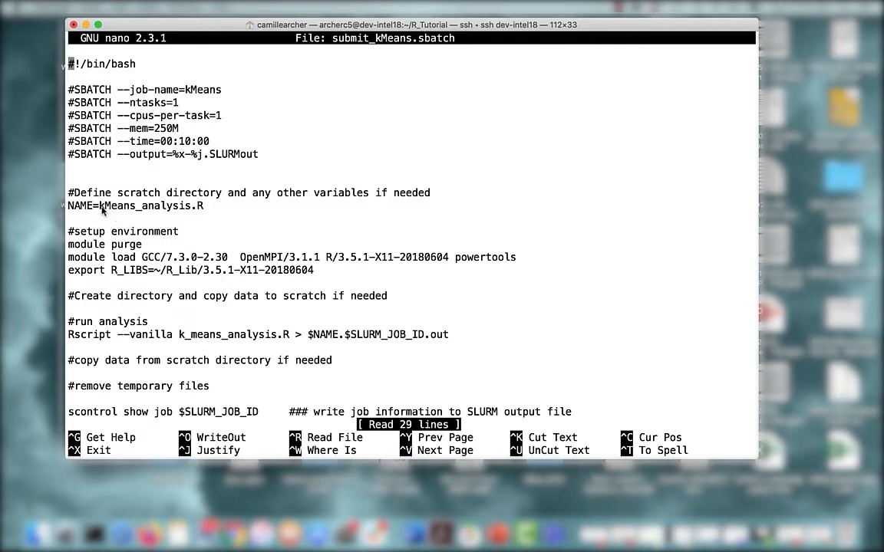
{"action": "mouse_move", "coordinate": [213, 212]}
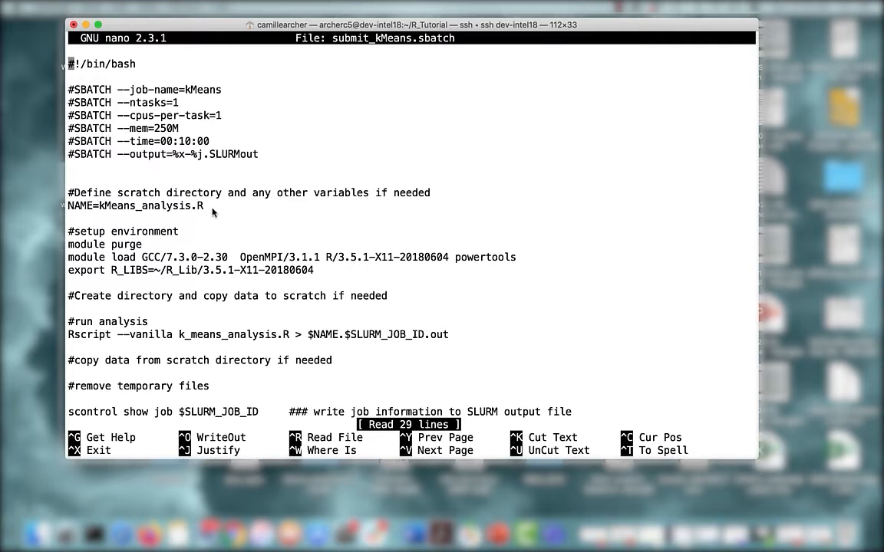
{"action": "mouse_move", "coordinate": [181, 241]}
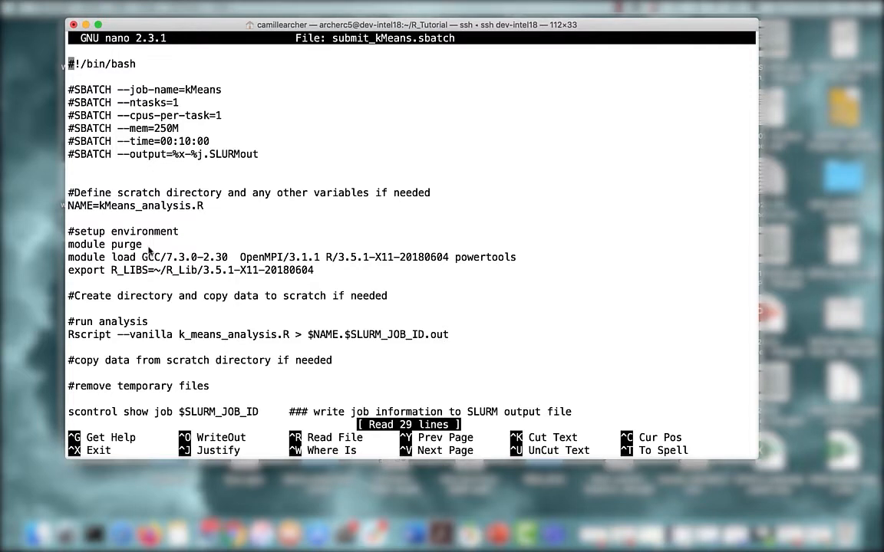
{"action": "mouse_move", "coordinate": [510, 264]}
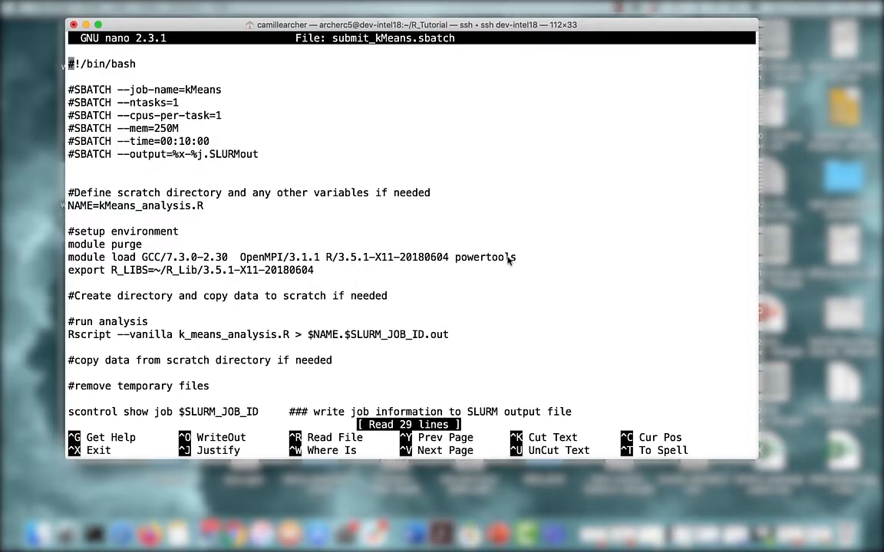
{"action": "mouse_move", "coordinate": [521, 258]}
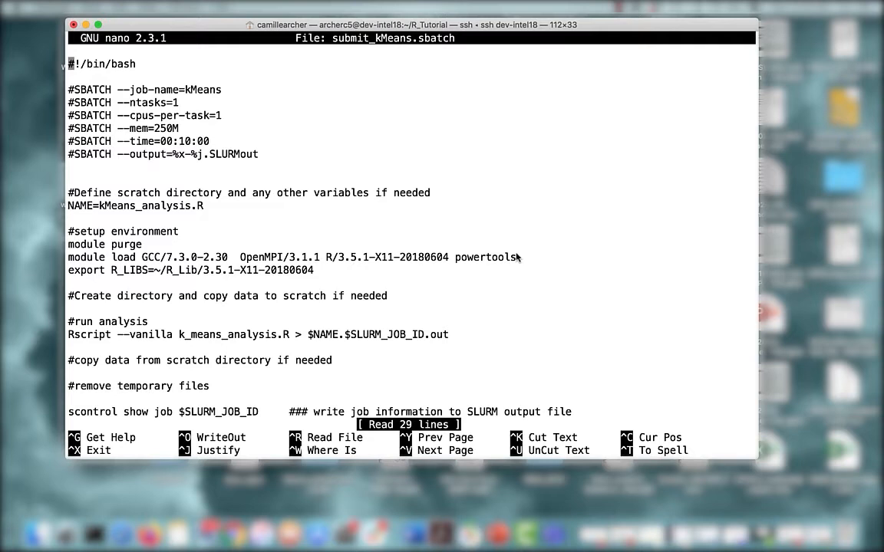
{"action": "mouse_move", "coordinate": [528, 262]}
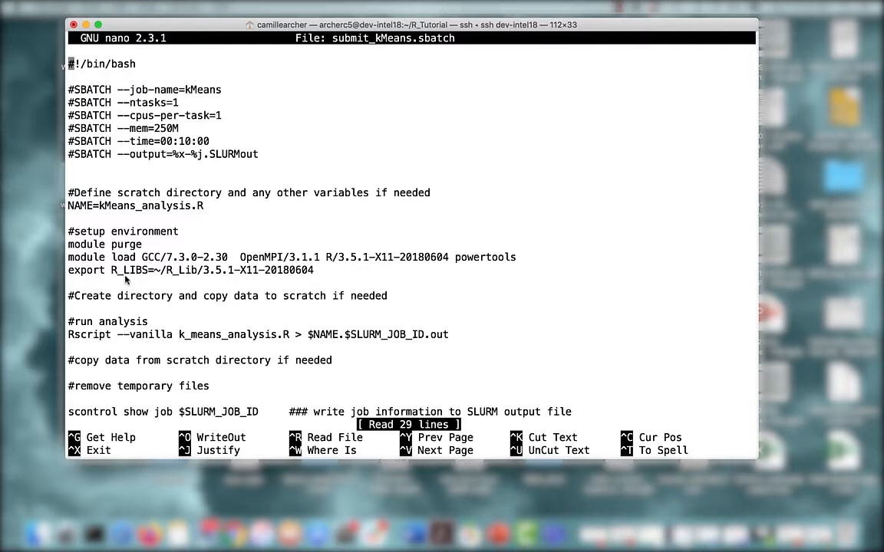
{"action": "mouse_move", "coordinate": [143, 278]}
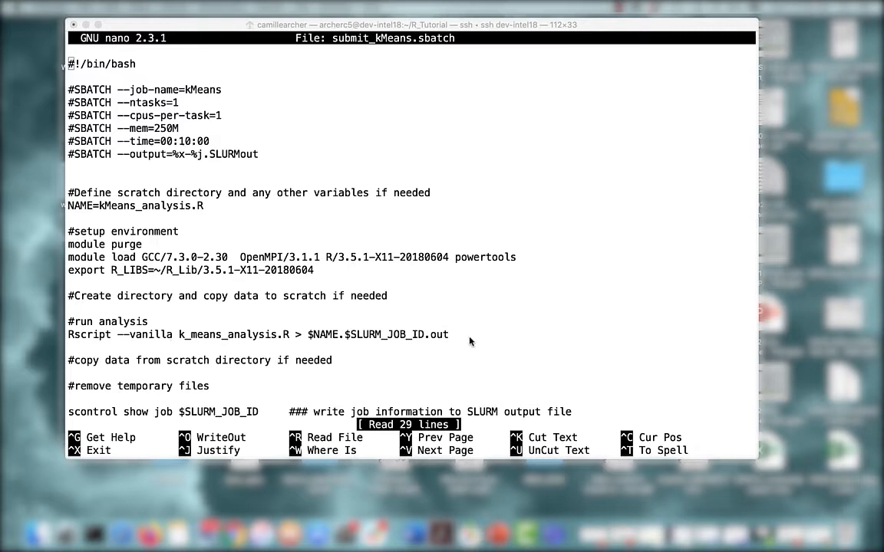
{"action": "mouse_move", "coordinate": [488, 335]}
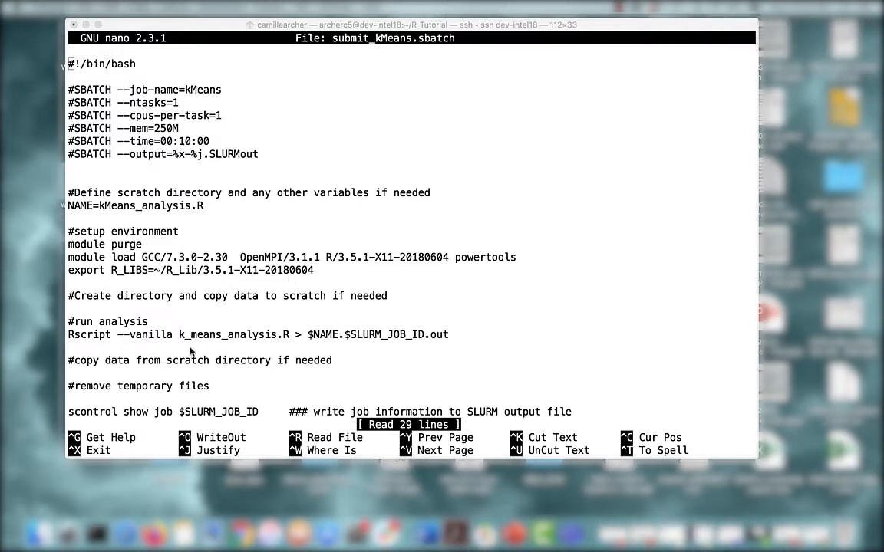
{"action": "mouse_move", "coordinate": [270, 344]}
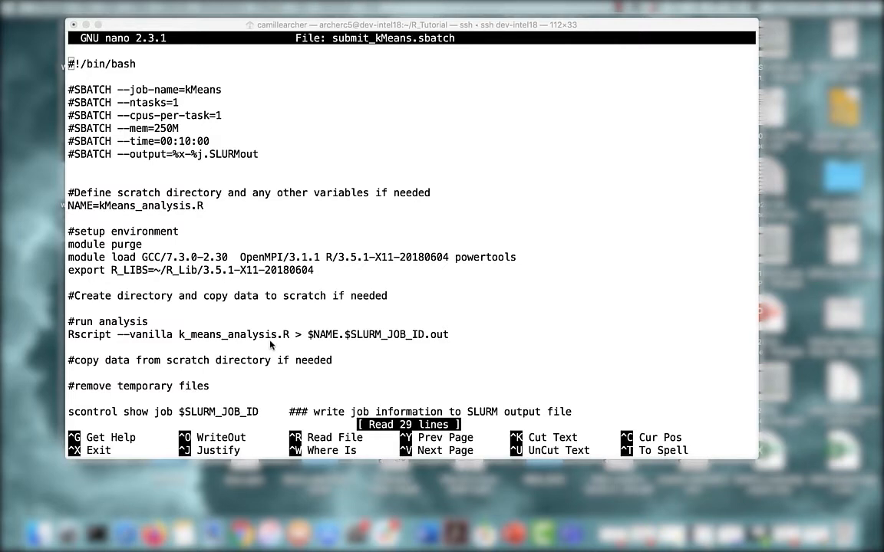
{"action": "mouse_move", "coordinate": [293, 346]}
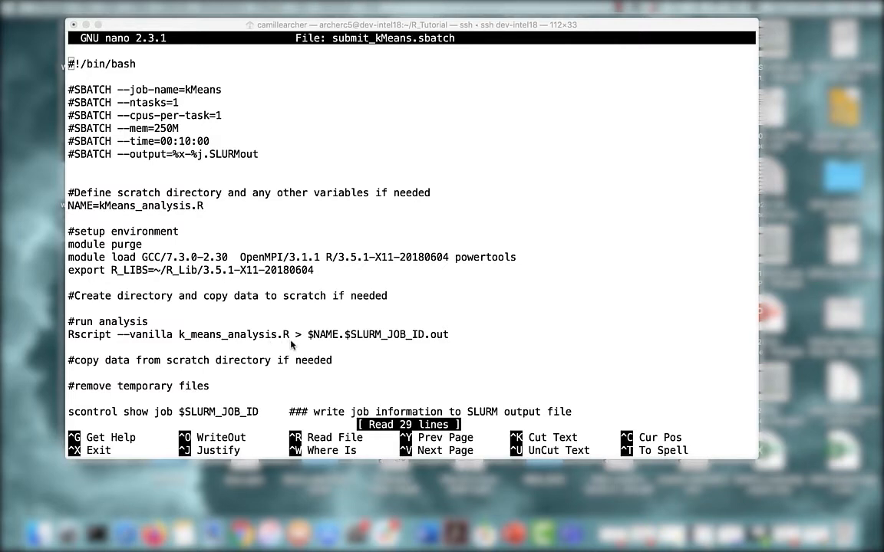
{"action": "mouse_move", "coordinate": [365, 344]}
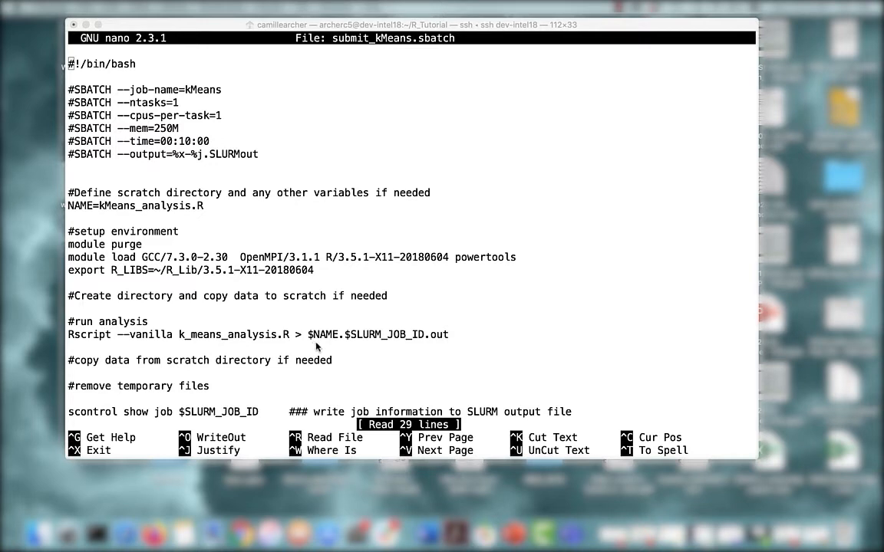
{"action": "mouse_move", "coordinate": [376, 344]}
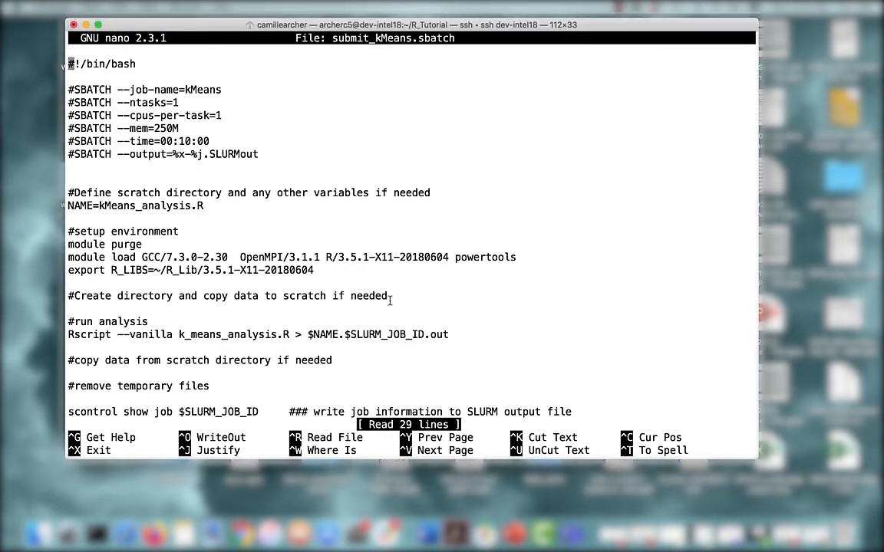
{"action": "mouse_move", "coordinate": [411, 359]}
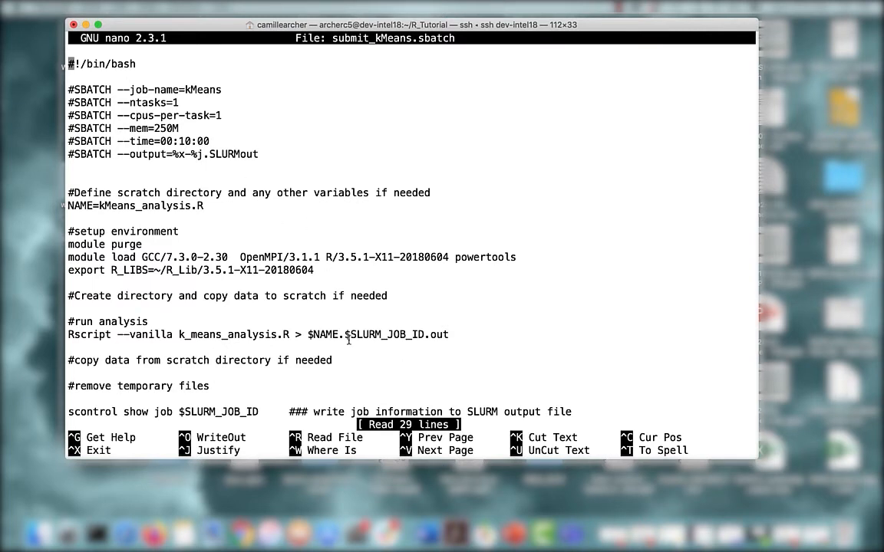
{"action": "mouse_move", "coordinate": [396, 347]}
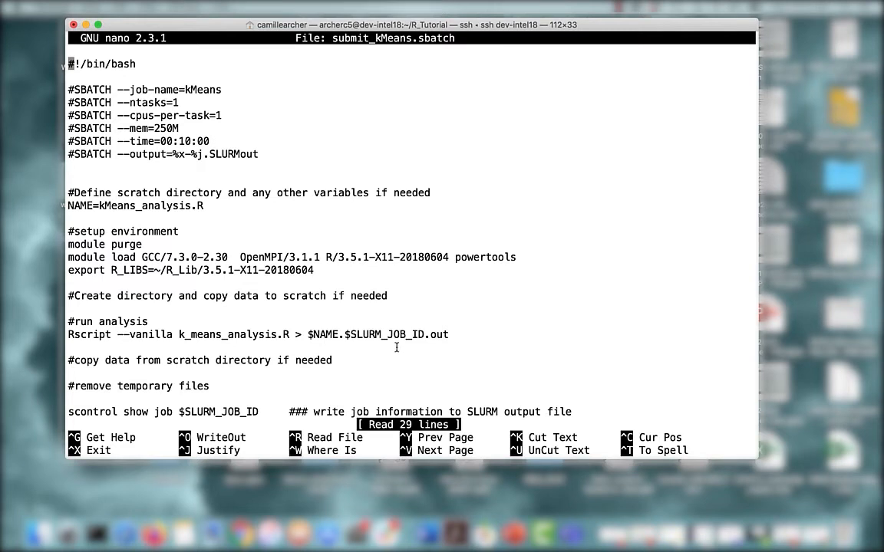
{"action": "mouse_move", "coordinate": [324, 348]}
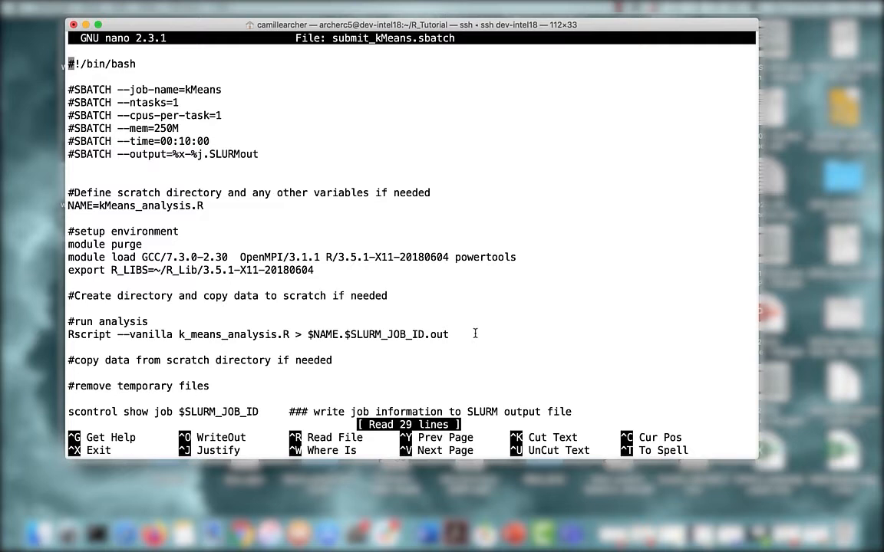
{"action": "mouse_move", "coordinate": [425, 368]}
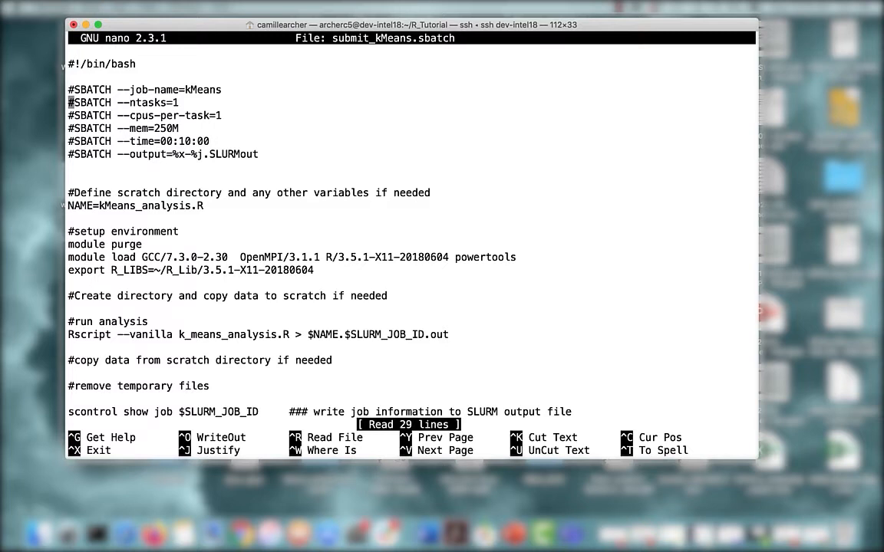
{"action": "mouse_move", "coordinate": [336, 379]}
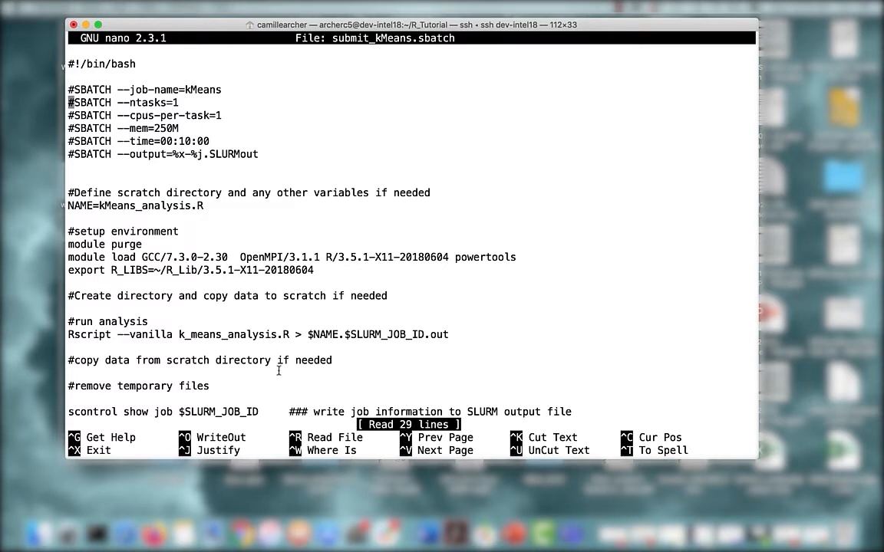
{"action": "mouse_move", "coordinate": [141, 373]}
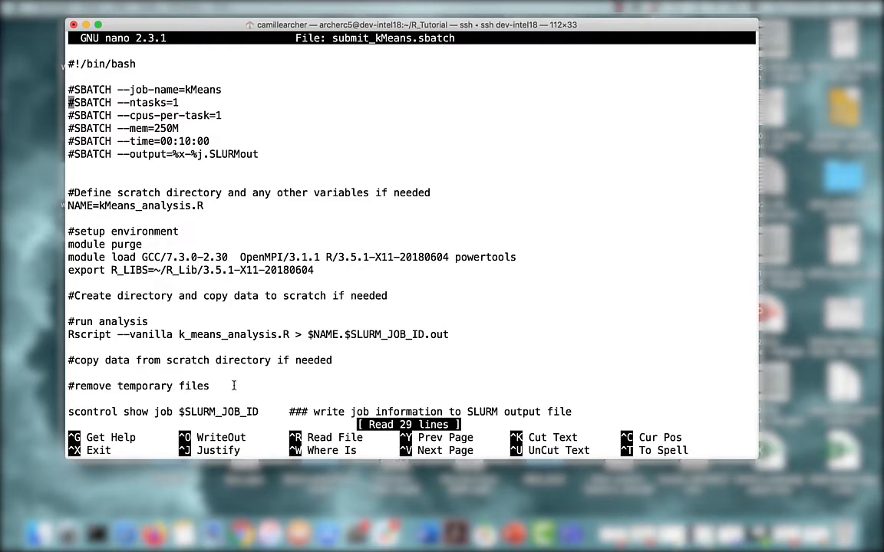
{"action": "mouse_move", "coordinate": [236, 391]}
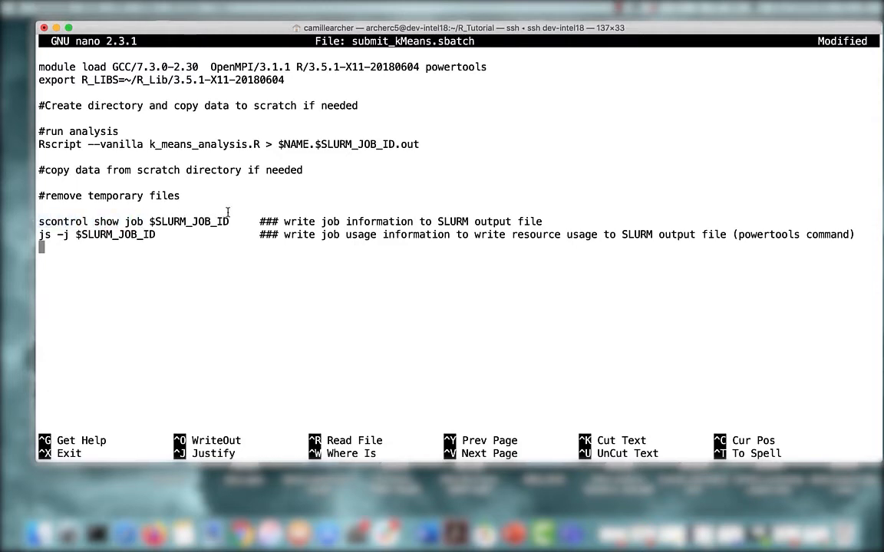
Highlight the js -j $SLURM_JOB_ID job usage reporting line at the end of the script
{"action": "left_click_drag", "start_coordinate": [40, 221], "coordinate": [237, 221]}
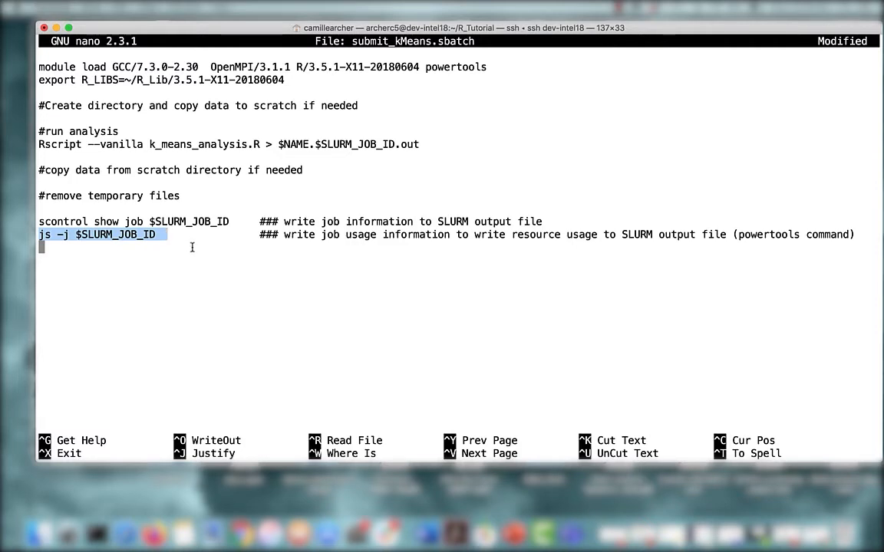
{"action": "mouse_move", "coordinate": [497, 68]}
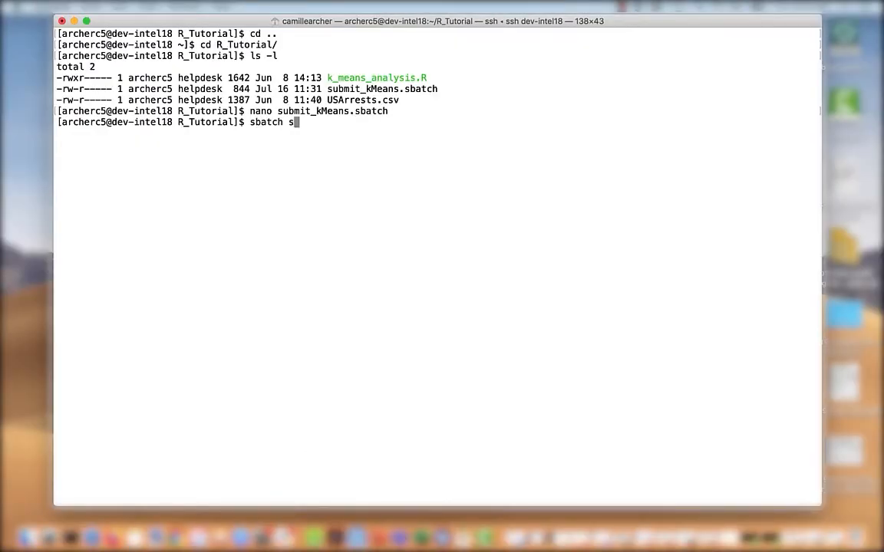
Submit the job with sbatch submit_kMeans.sbatch
{"action": "type", "text": "ubmit_kMeans.sbatch"}
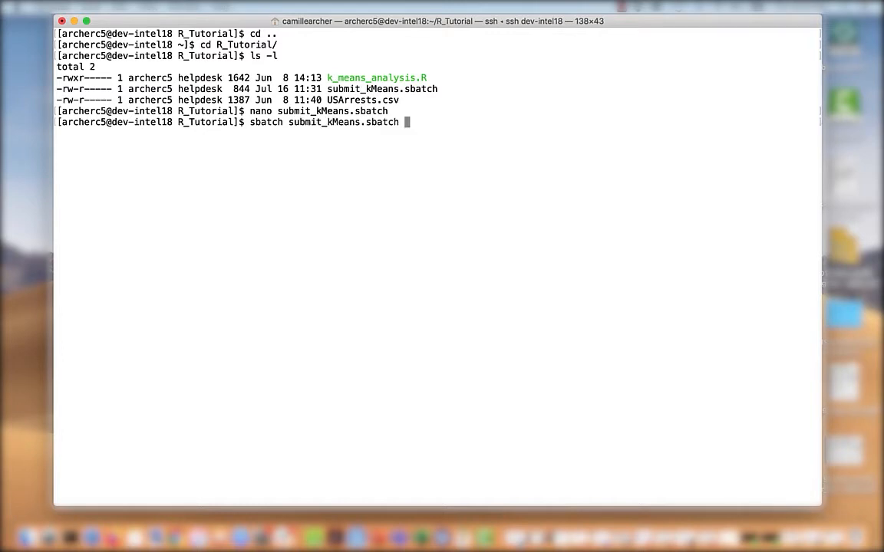
{"action": "key", "text": "Return"}
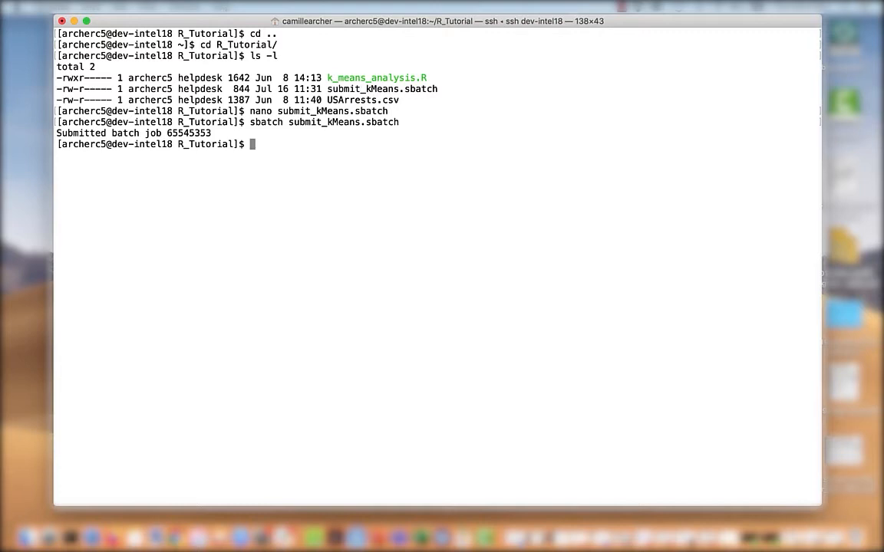
Check squeue -u $USER repeatedly until the job goes from pending to running to finished, then start an ls
{"action": "type", "text": "squ"}
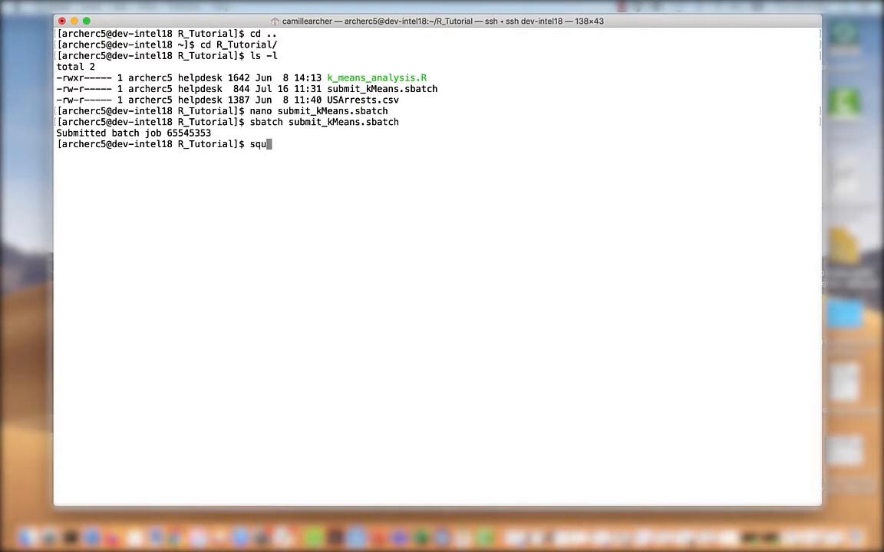
{"action": "type", "text": "eue -u"}
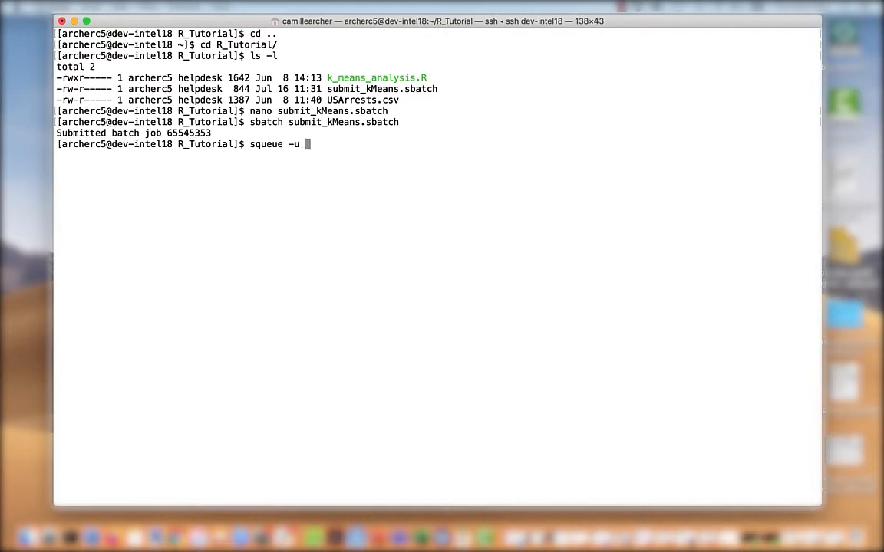
{"action": "type", "text": "$USER"}
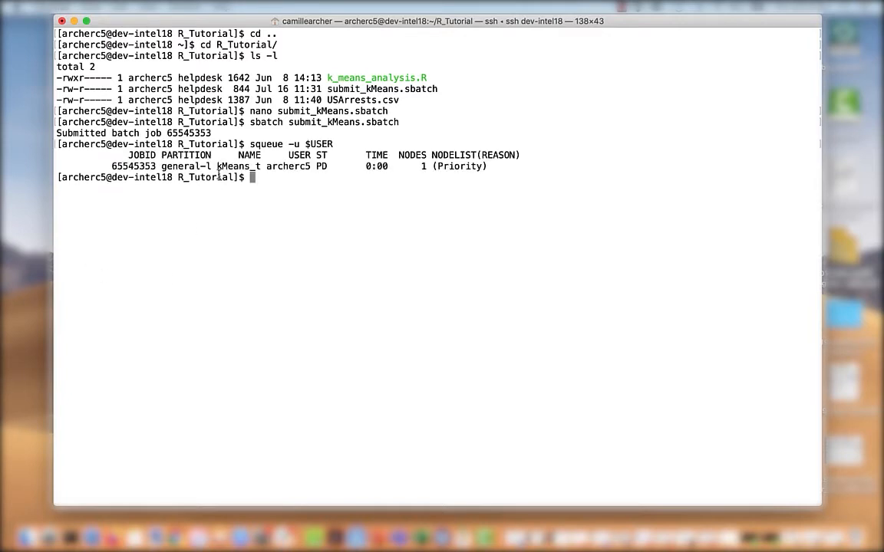
{"action": "mouse_move", "coordinate": [323, 171]}
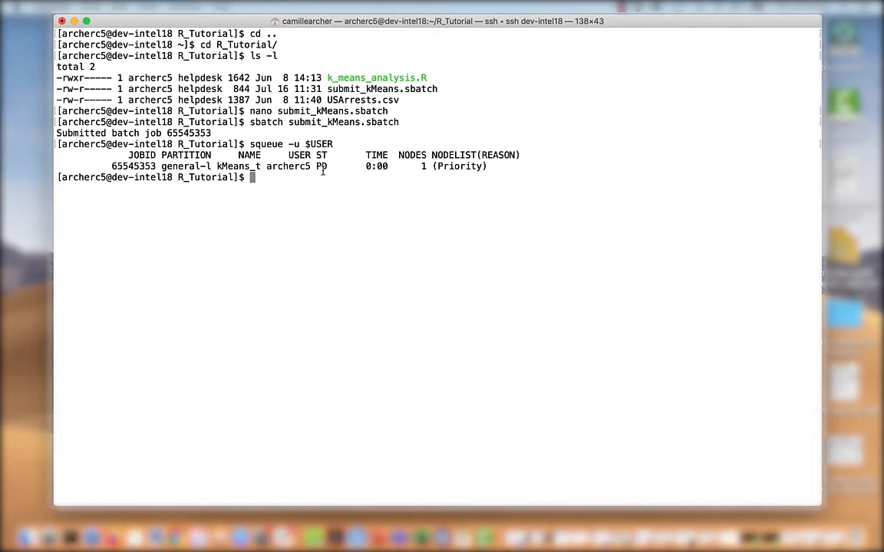
{"action": "mouse_move", "coordinate": [397, 177]}
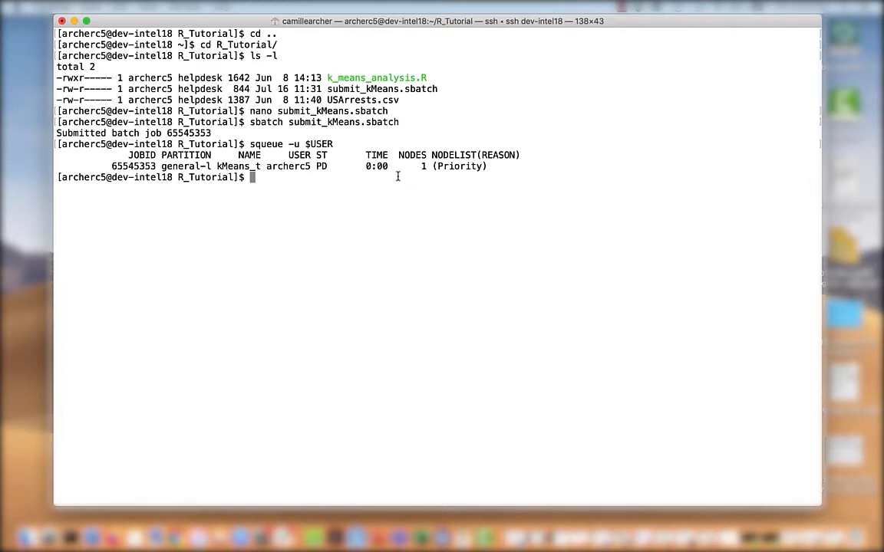
{"action": "mouse_move", "coordinate": [313, 182]}
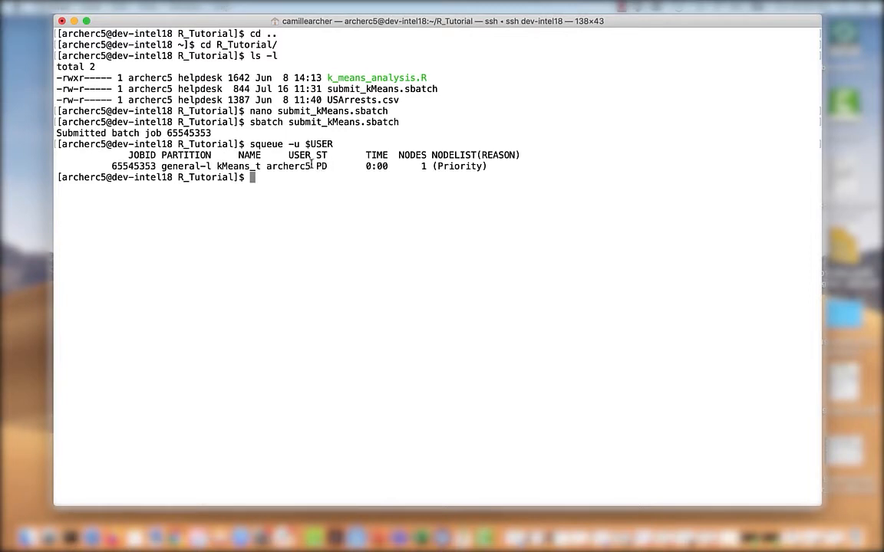
{"action": "type", "text": "squeue -u $USER"}
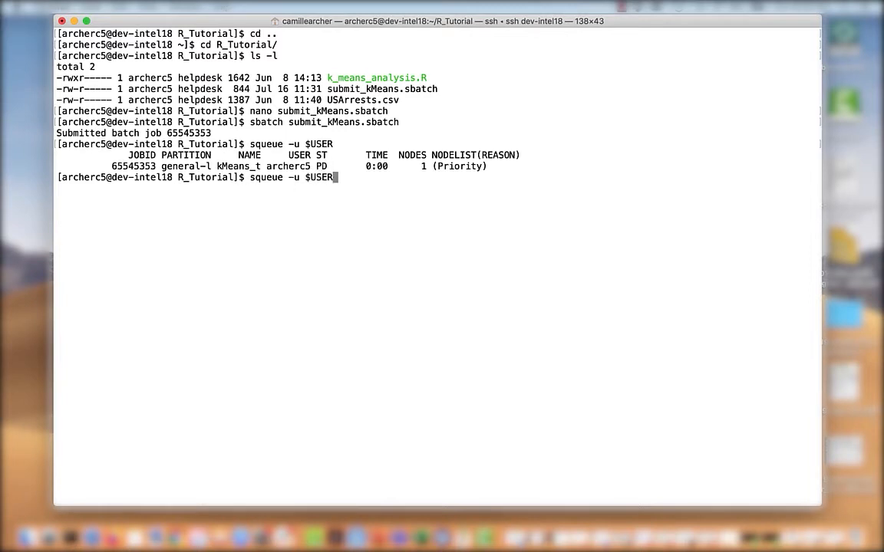
{"action": "key", "text": "Return"}
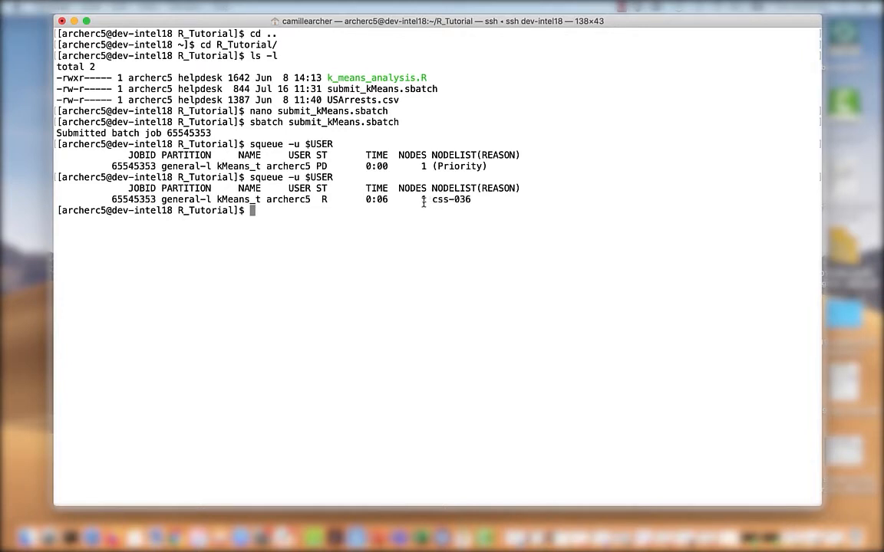
{"action": "mouse_move", "coordinate": [422, 215]}
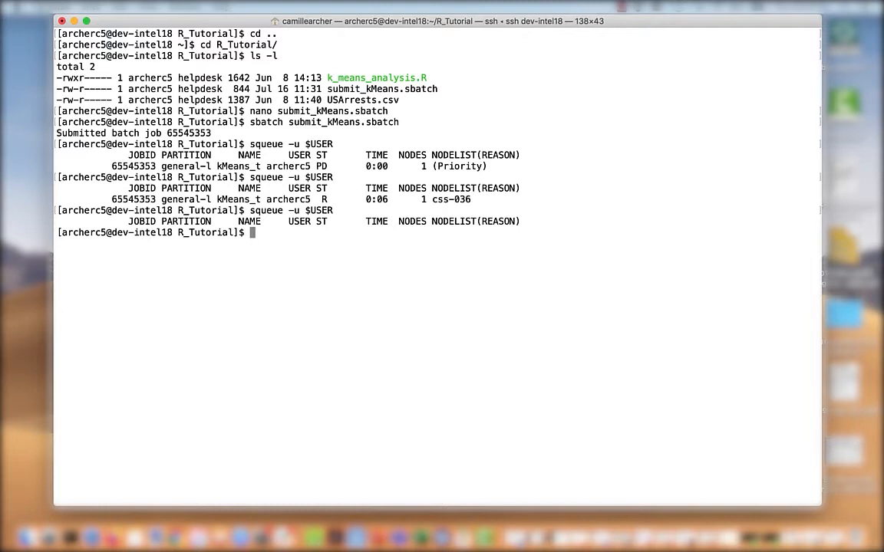
{"action": "type", "text": "ls"}
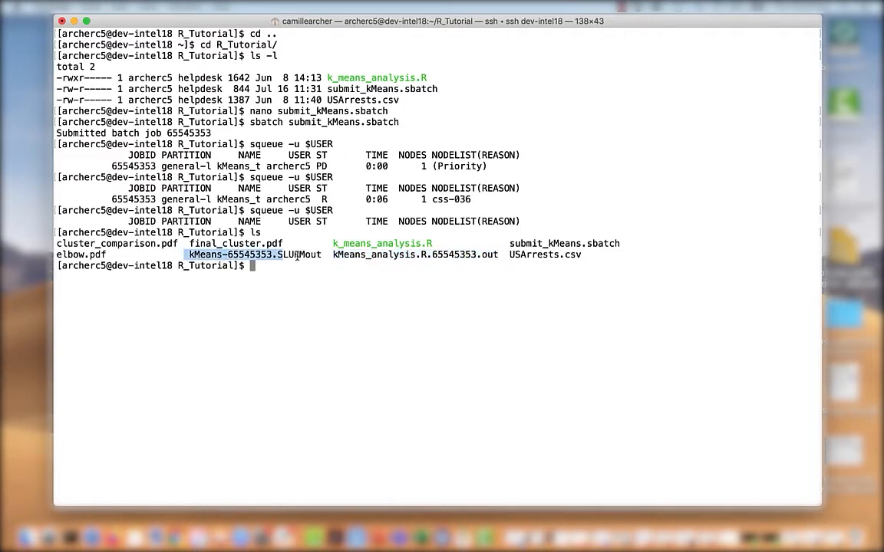
List the R_Tutorial folder with ls -l to see the job's output PDFs, SLURM log and R output file
{"action": "type", "text": "ls -l"}
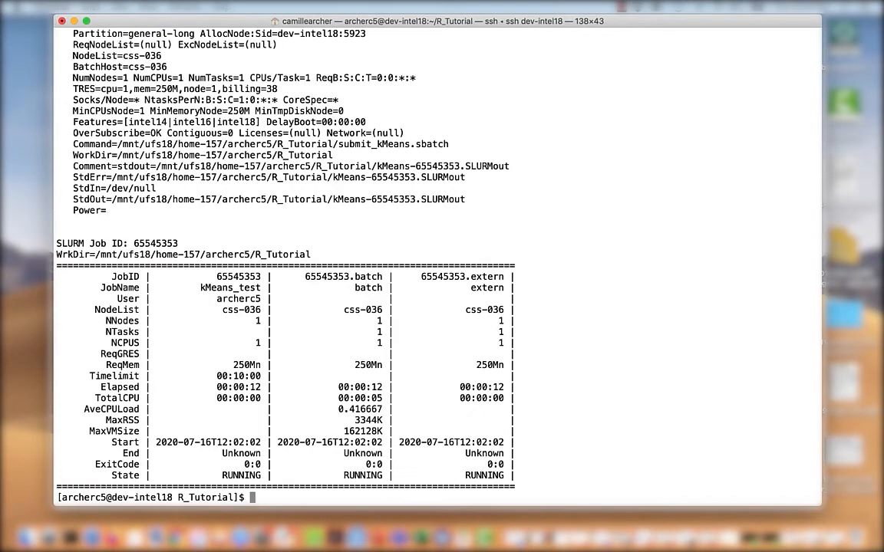
Review the job's SLURM usage table and pick out the batch step's total CPU time
{"action": "scroll", "scroll_direction": "down", "scroll_amount": 3}
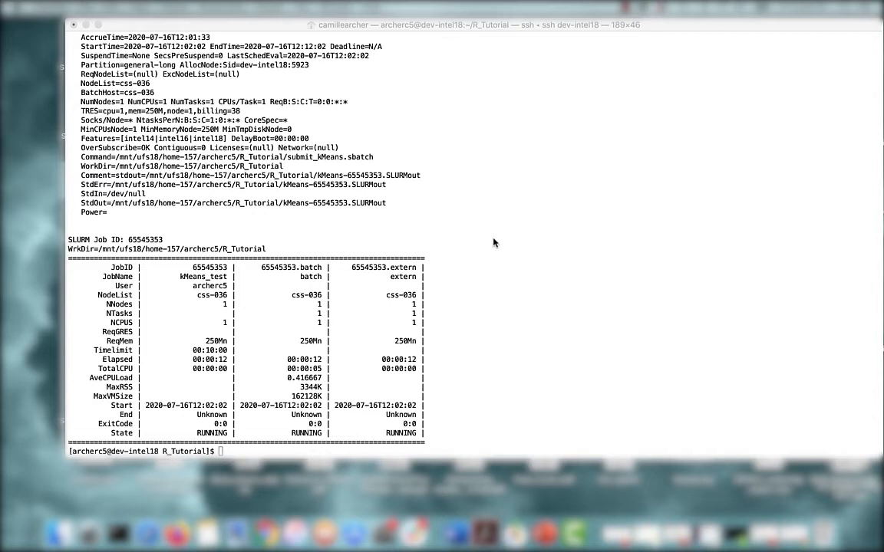
{"action": "mouse_move", "coordinate": [209, 277]}
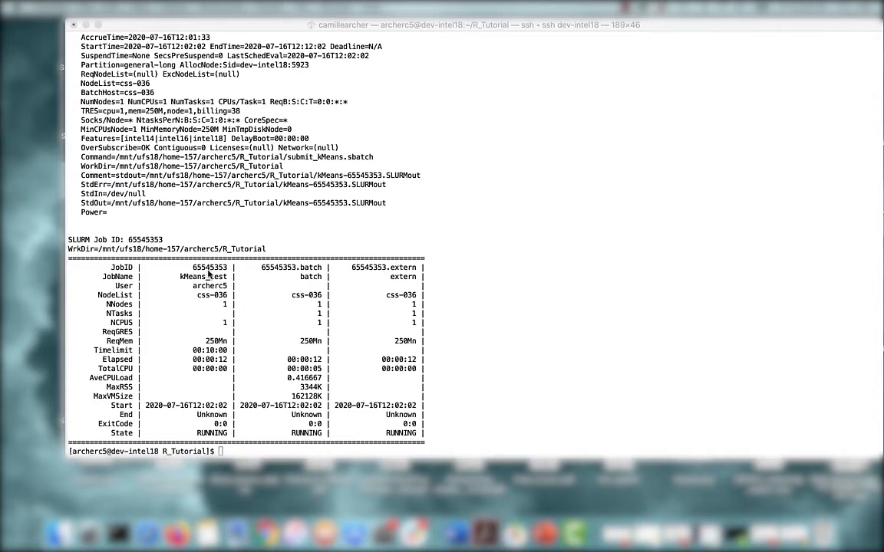
{"action": "mouse_move", "coordinate": [282, 282]}
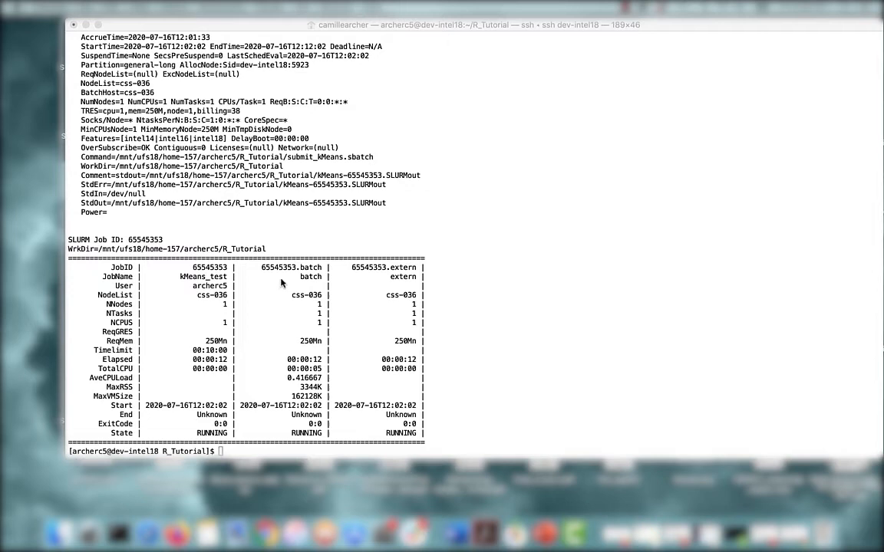
{"action": "mouse_move", "coordinate": [335, 354]}
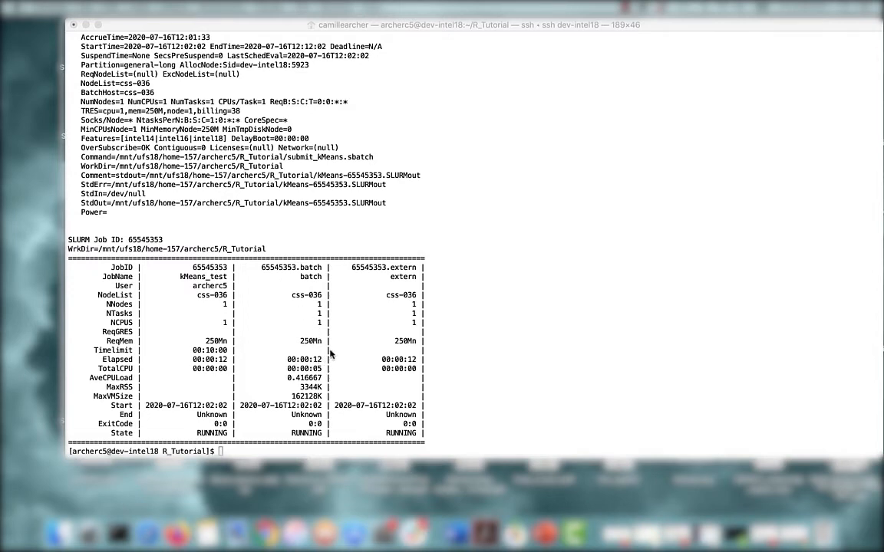
{"action": "mouse_move", "coordinate": [334, 242]}
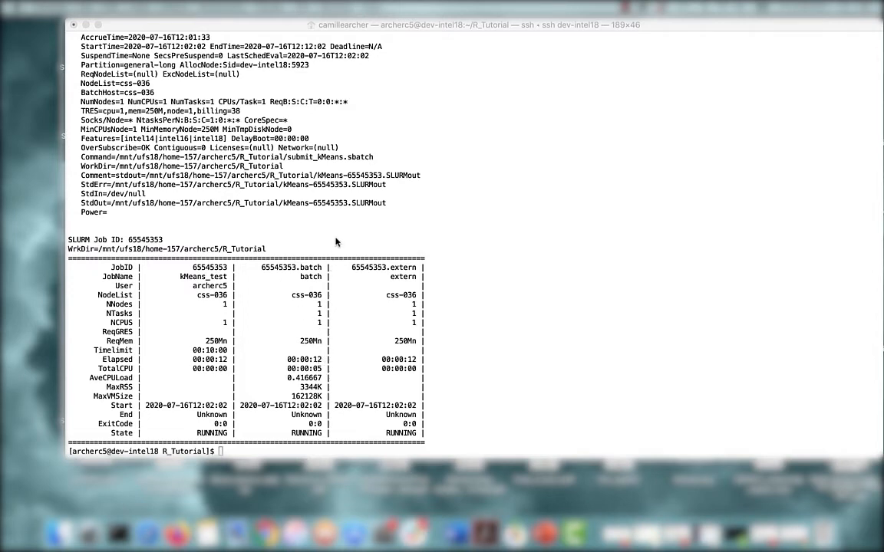
{"action": "mouse_move", "coordinate": [254, 335]}
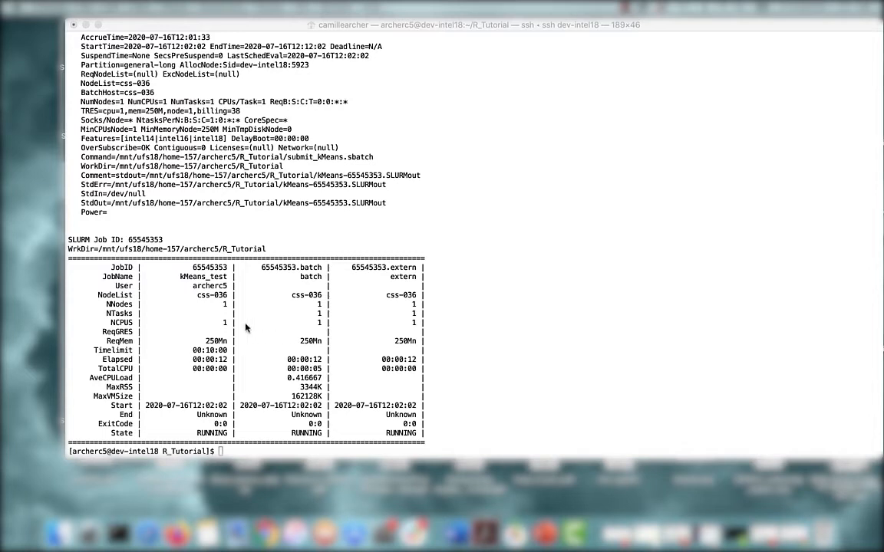
{"action": "mouse_move", "coordinate": [294, 338]}
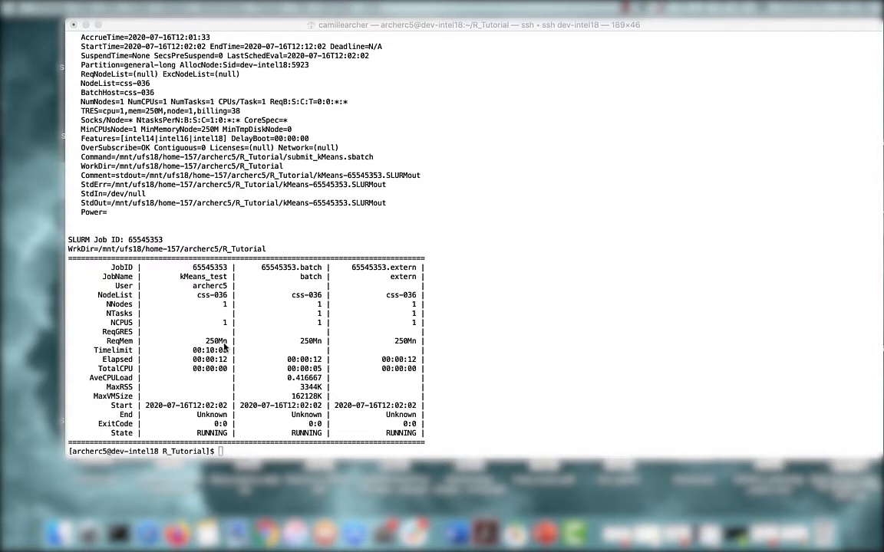
{"action": "mouse_move", "coordinate": [297, 400]}
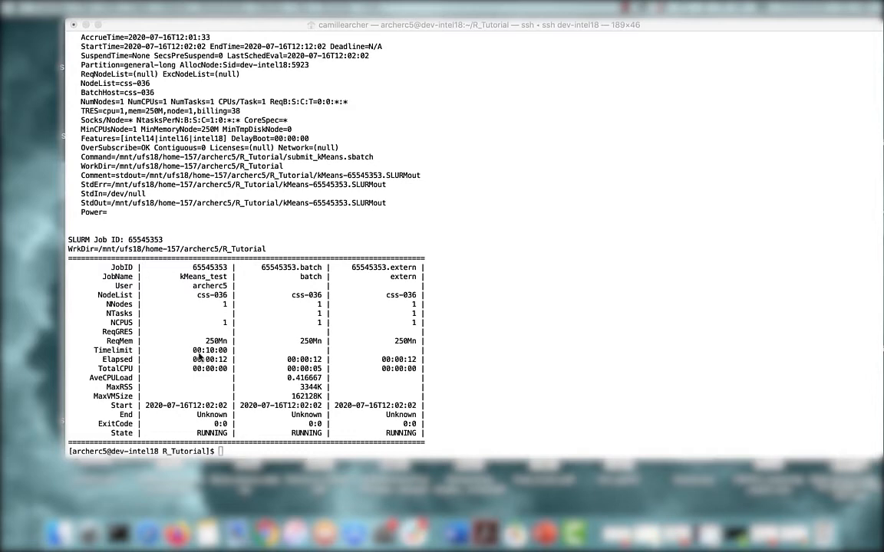
{"action": "mouse_move", "coordinate": [233, 358]}
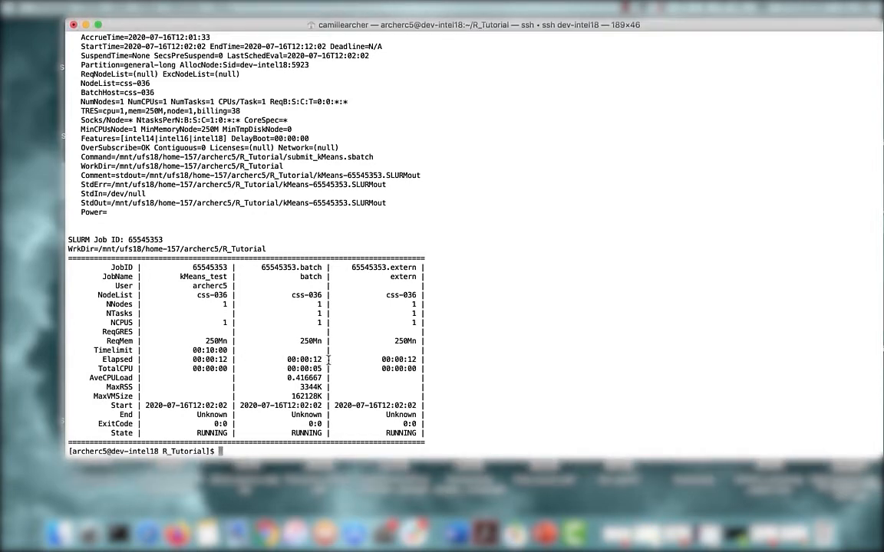
{"action": "double_click", "coordinate": [301, 359]}
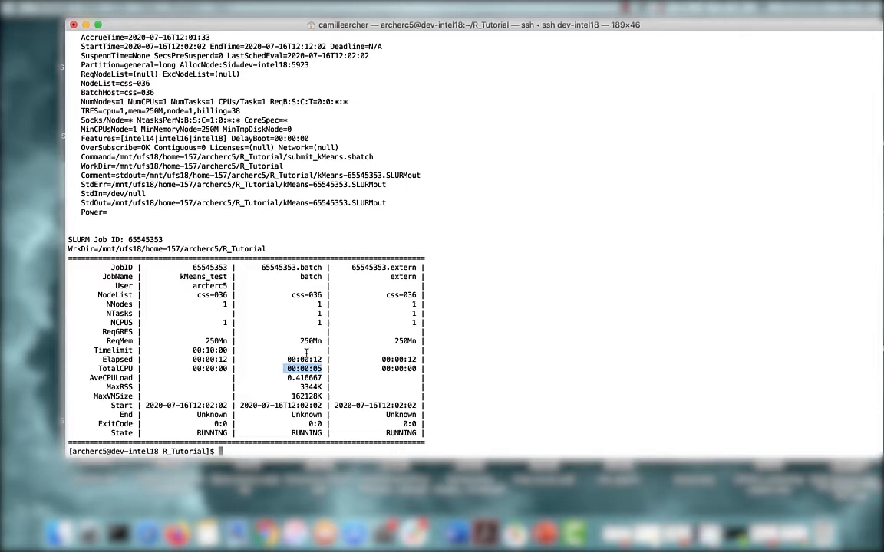
{"action": "mouse_move", "coordinate": [335, 368]}
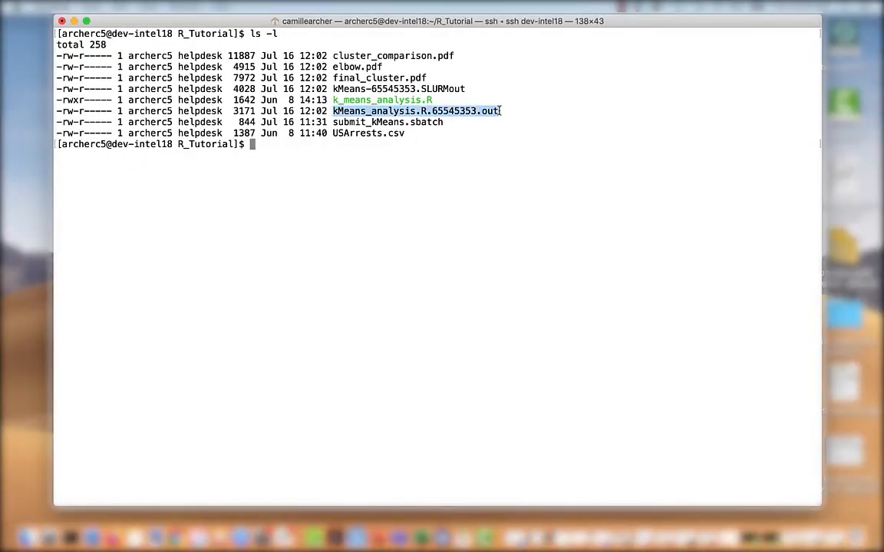
Display kMeans_analysis.R.65545353.out with cat, showing four clusters of sizes 13, 16, 13 and 8, then relist the folder with ls -l
{"action": "type", "text": "ca"}
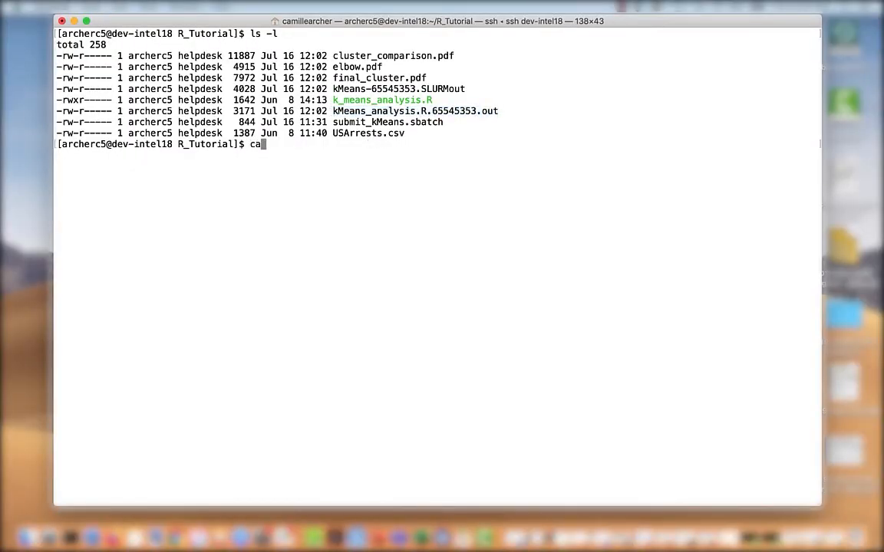
{"action": "key", "text": "Enter"}
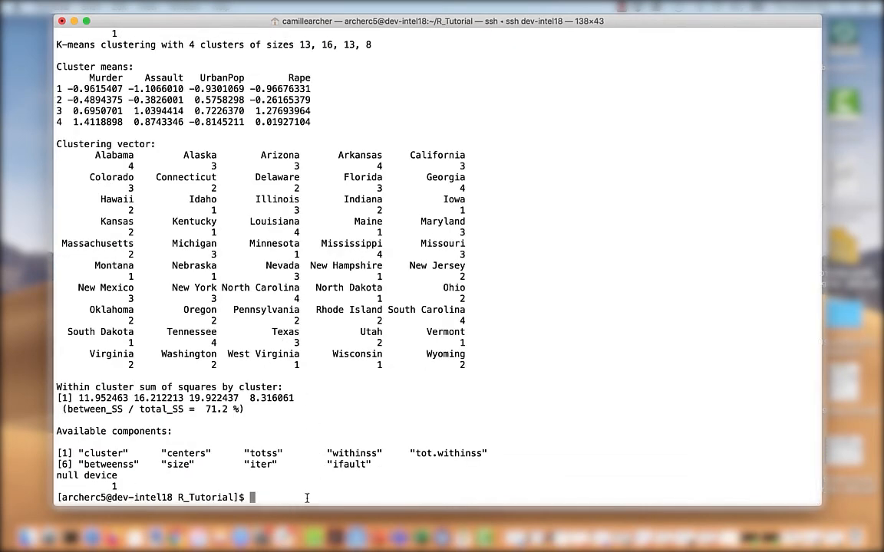
{"action": "type", "text": "ls -l"}
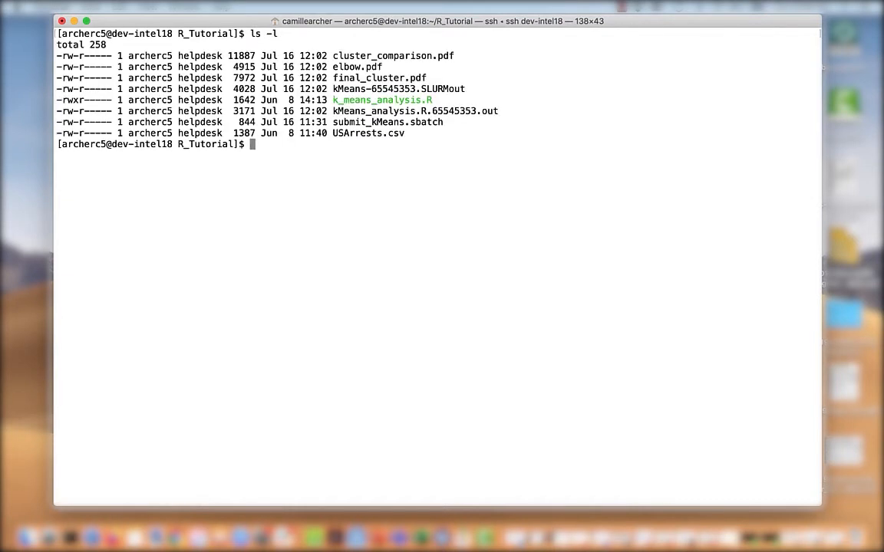
Try xpdf final_cluster.pdf on the cluster, which fails with a can't-open-display error, and switch to a local shell tab
{"action": "type", "text": "xpdf final_cluster.pdf"}
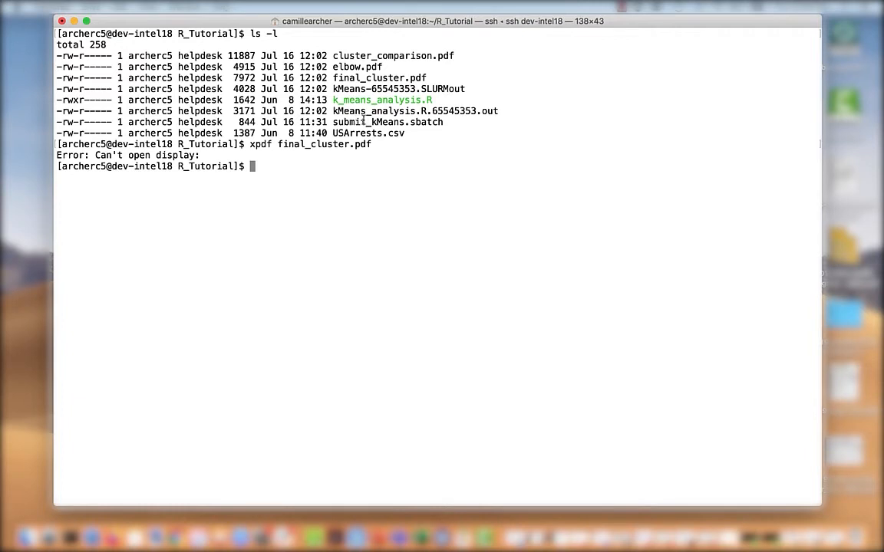
{"action": "double_click", "coordinate": [399, 77]}
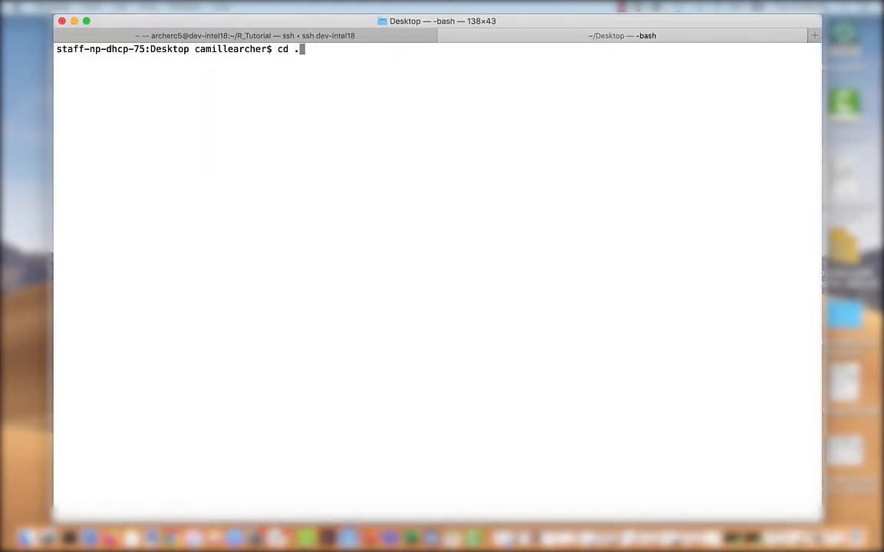
Move into local Downloads and attempt scp of ~/R_Tutorial/final_cluster.pdf from archerc5, with a hostname typo that fails
{"action": "type", "text": "./Do"}
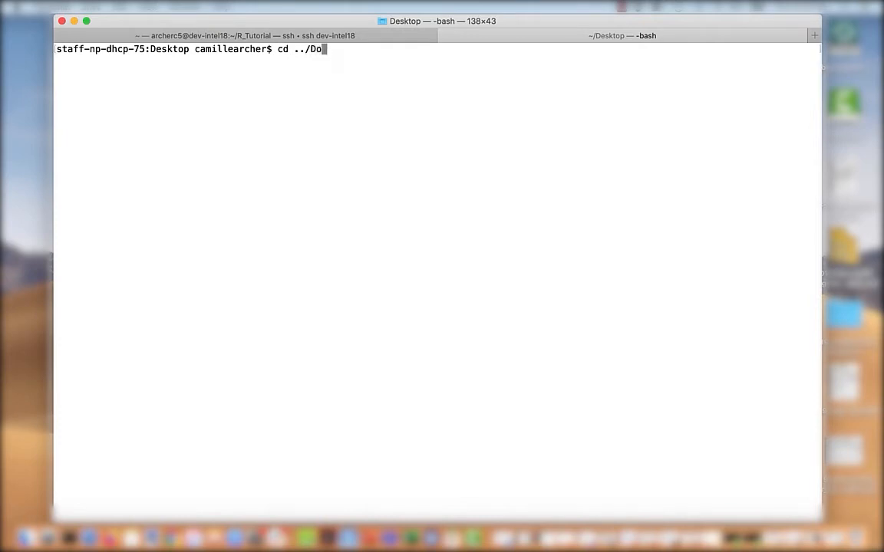
{"action": "type", "text": "wnloads/"}
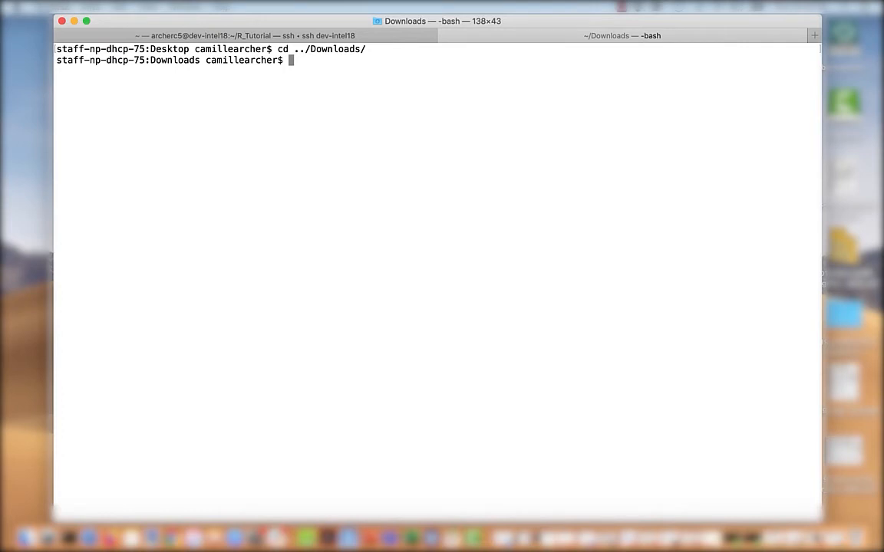
{"action": "type", "text": "scp"}
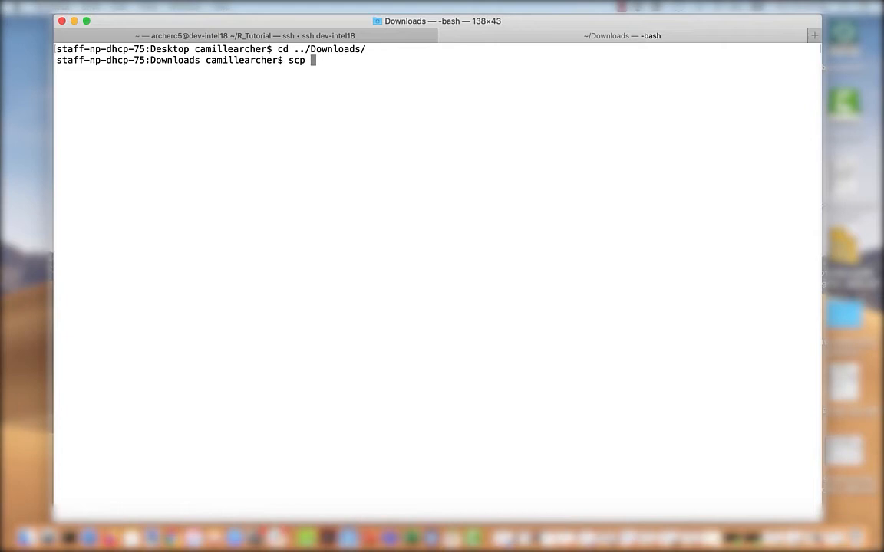
{"action": "type", "text": "archerc"}
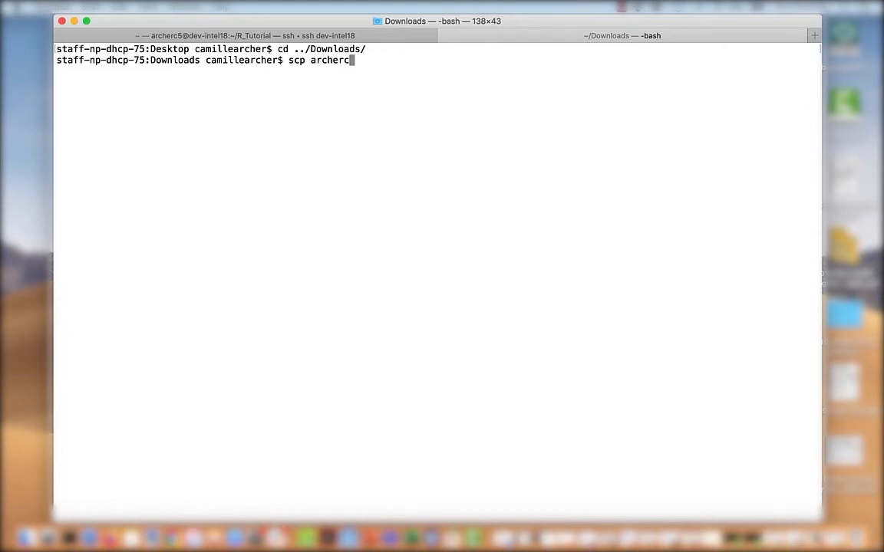
{"action": "type", "text": "5"}
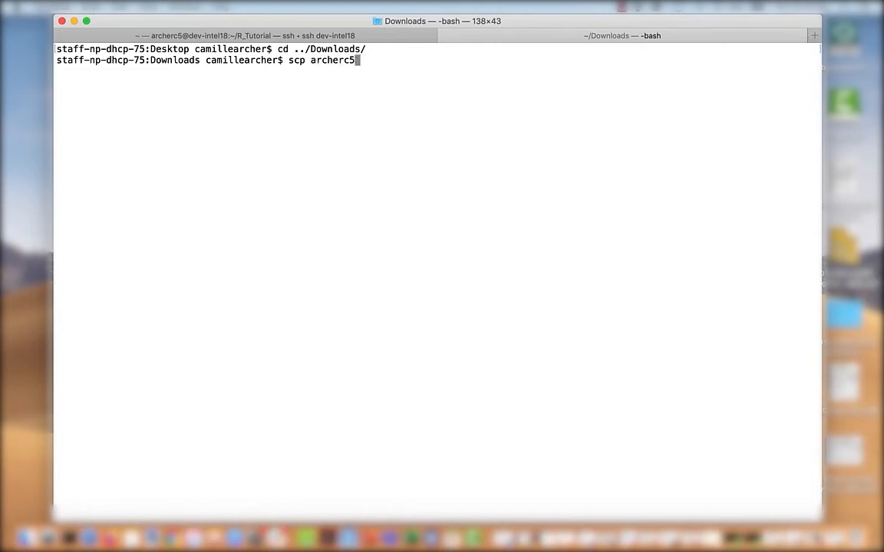
{"action": "type", "text": "@rysn"}
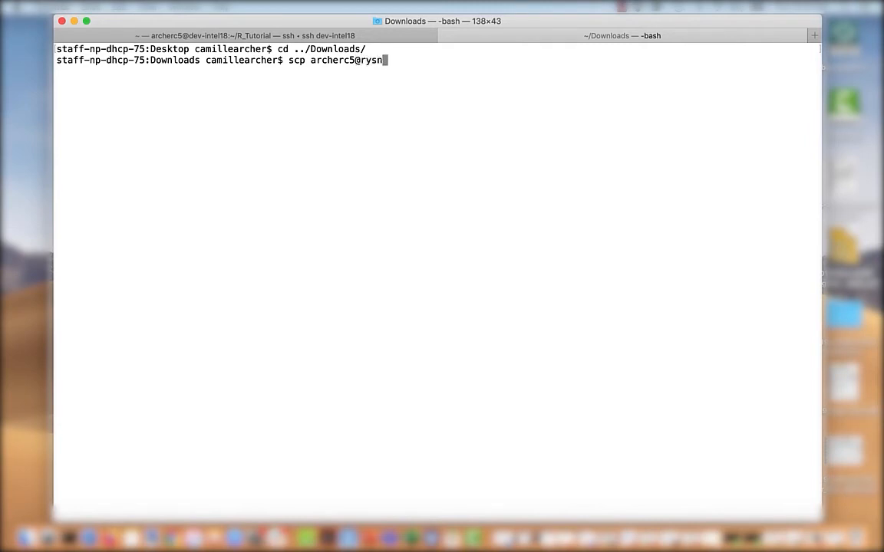
{"action": "type", "text": "c.hpcc"}
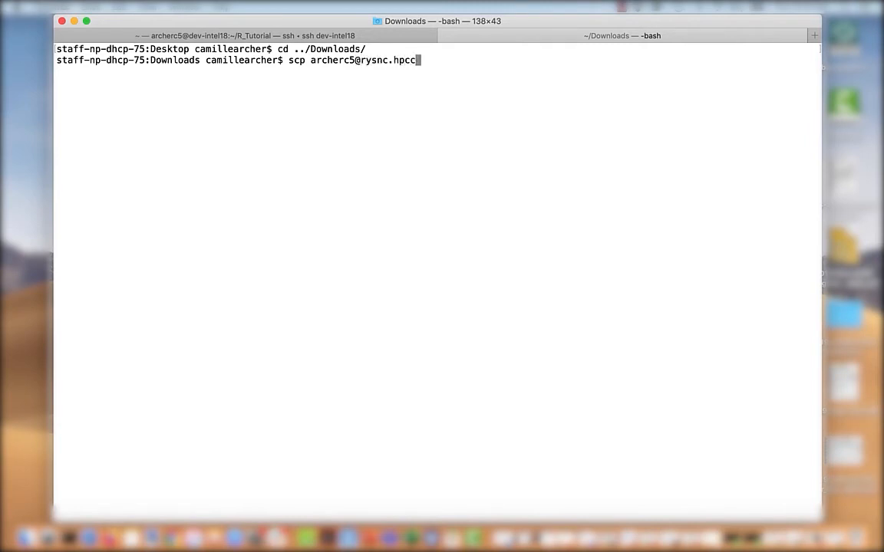
{"action": "type", "text": ".msu.edu:"}
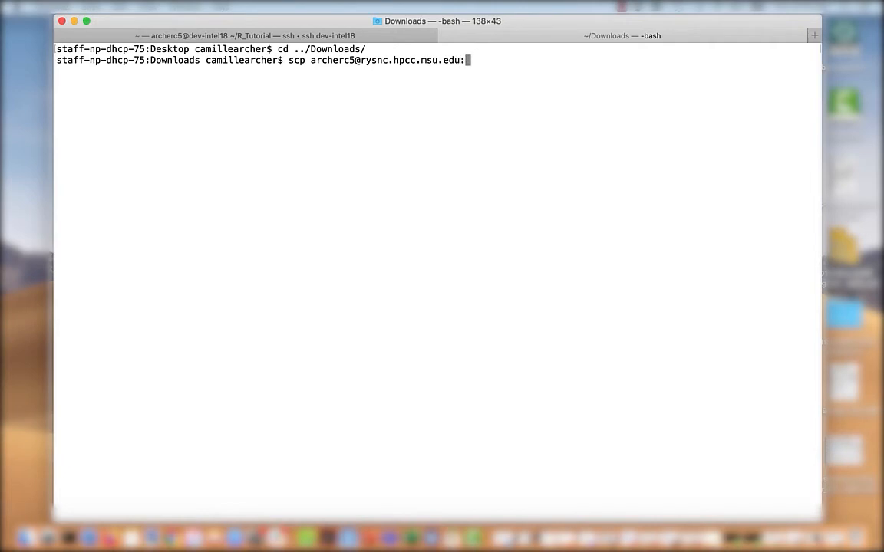
{"action": "type", "text": "~/"}
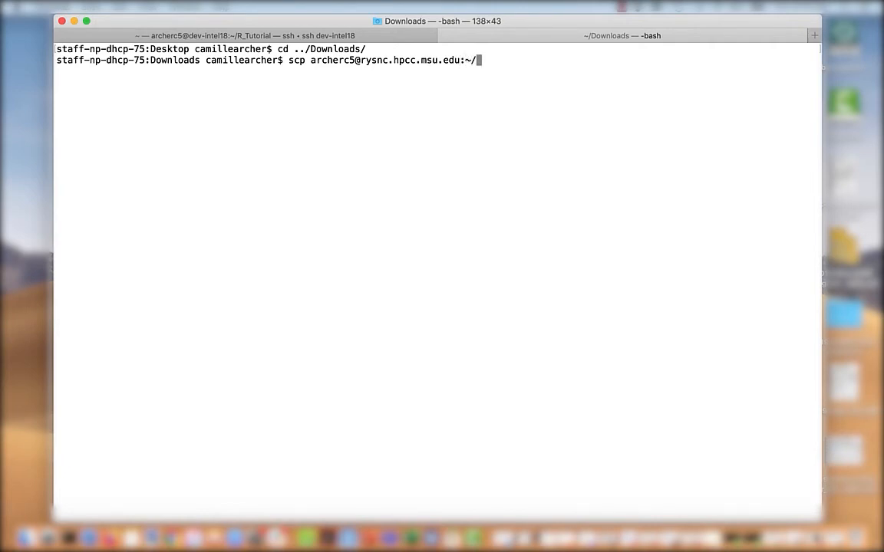
{"action": "type", "text": "R_t"}
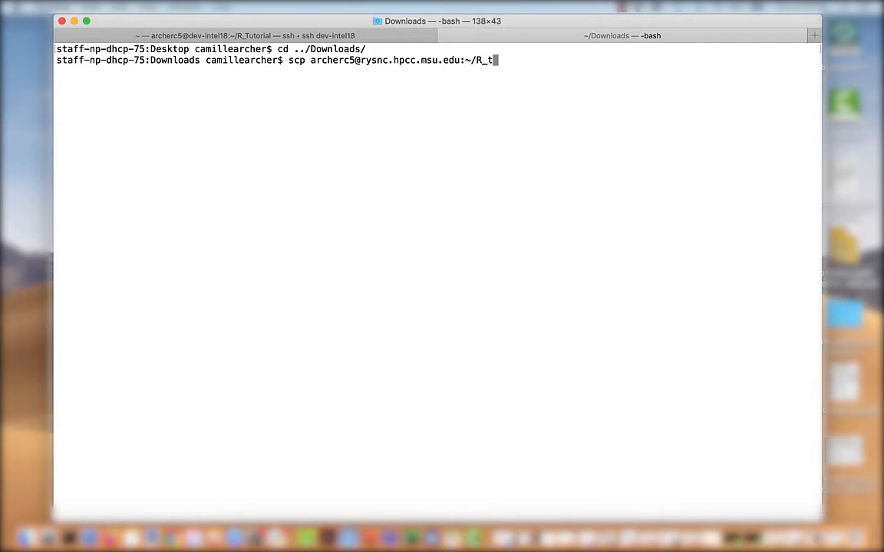
{"action": "type", "text": "T"}
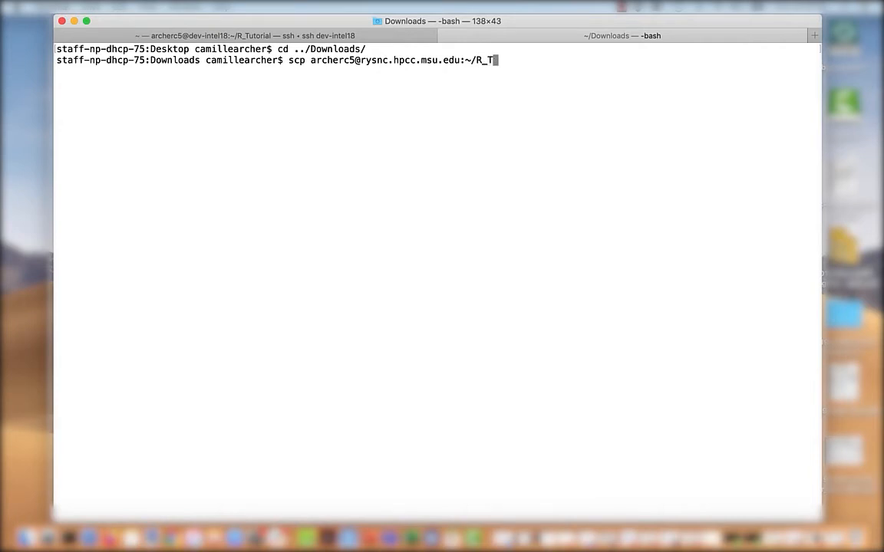
{"action": "type", "text": "utorial/"}
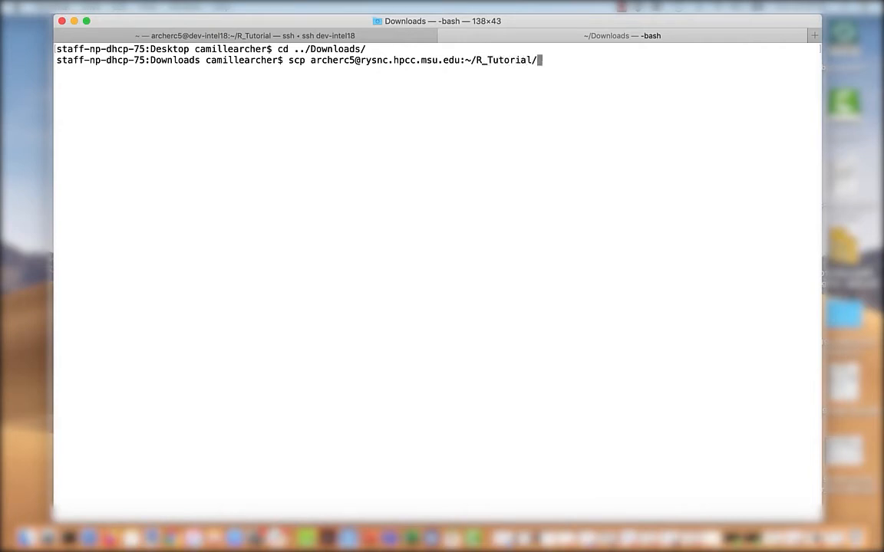
{"action": "type", "text": "final_cluster.pdf"}
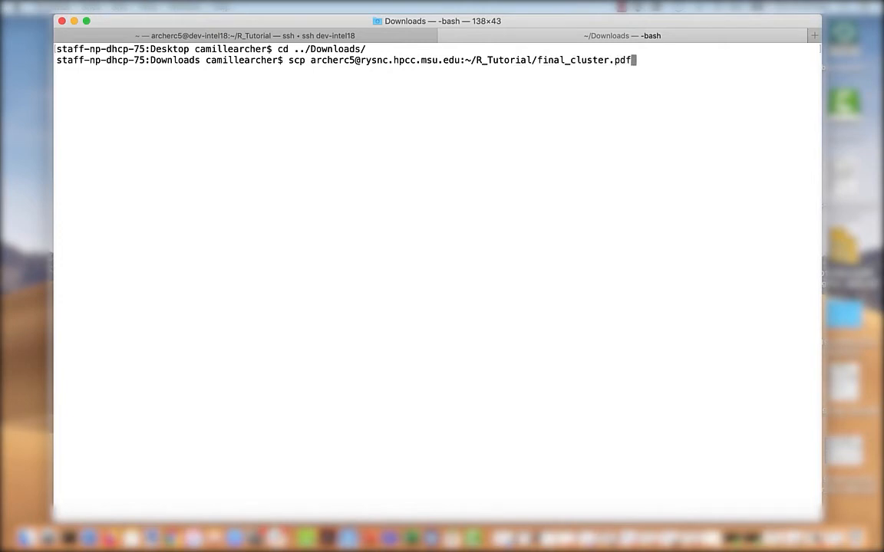
{"action": "type", "text": "."}
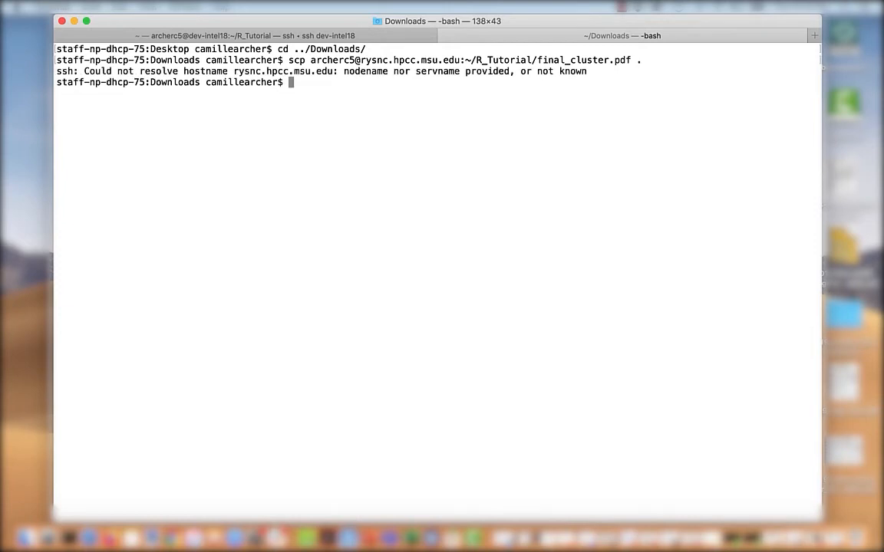
{"action": "type", "text": "scp archerc5@rsync.hpcc.msu.edu:~/R_Tutorial/final_cluster.pdf ."}
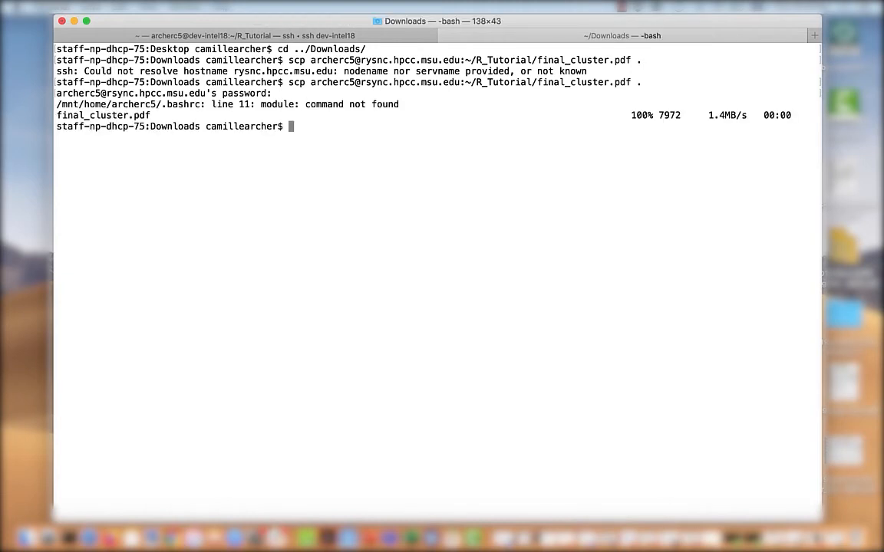
{"action": "mouse_move", "coordinate": [222, 396]}
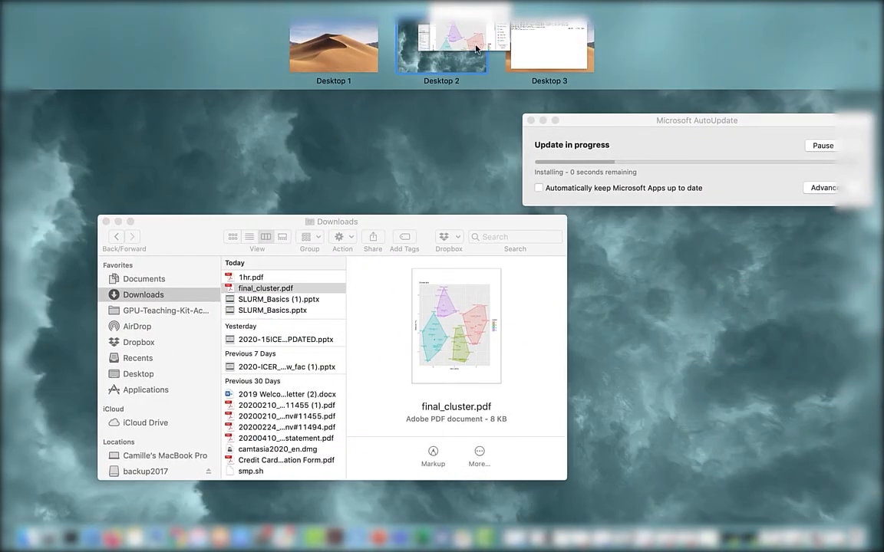
Open final_cluster.pdf from Finder's Downloads and look over the four-cluster k-means plot of US states
{"action": "double_click", "coordinate": [267, 289]}
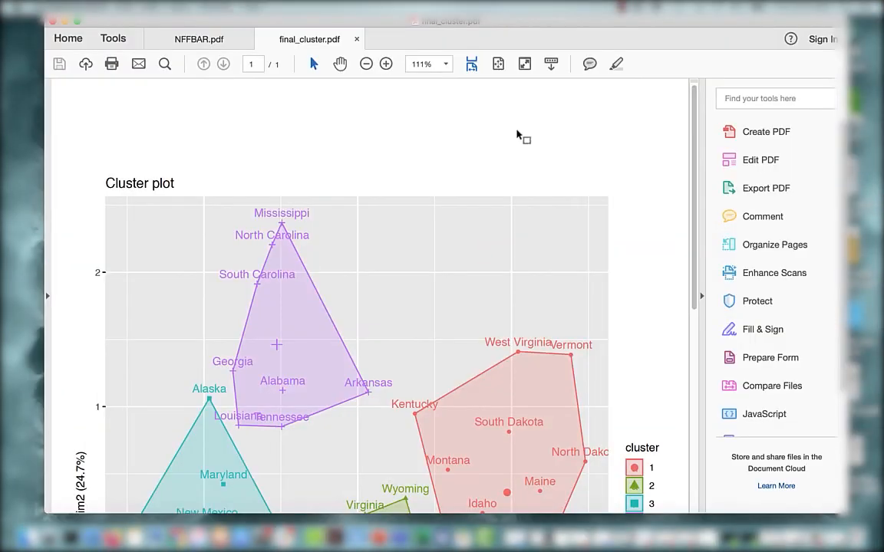
{"action": "scroll", "scroll_direction": "down", "scroll_amount": 3}
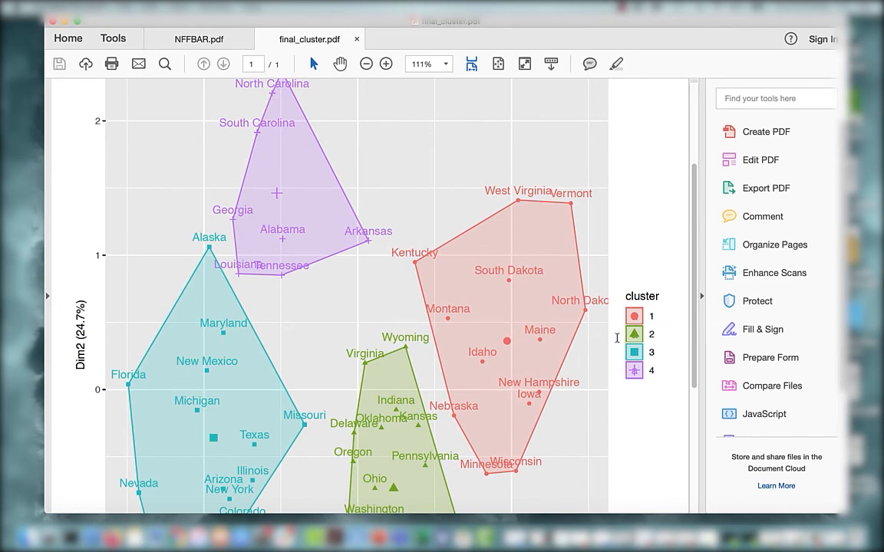
{"action": "scroll", "scroll_direction": "down", "scroll_amount": 3}
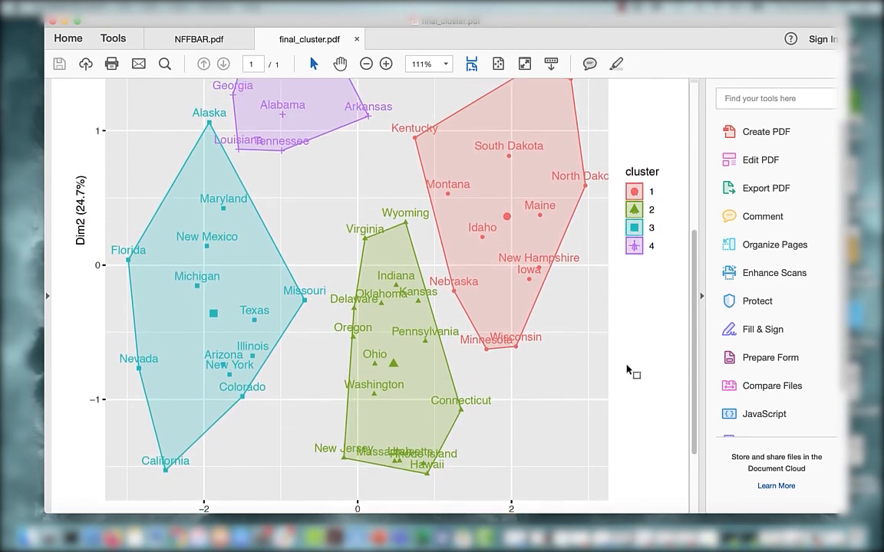